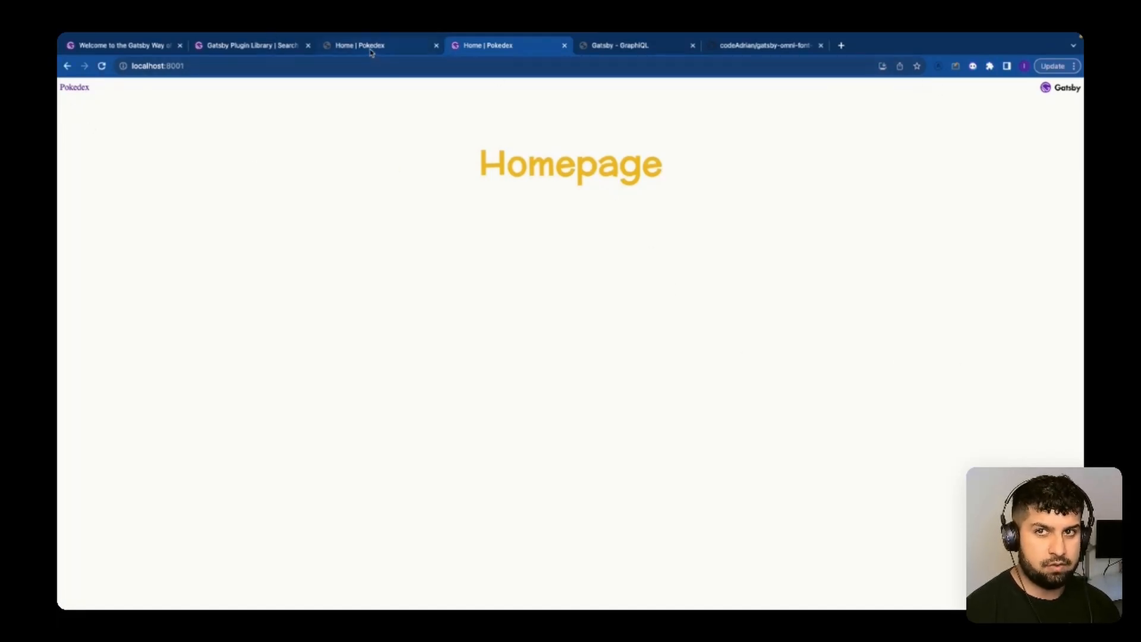
- Review the finished Pokedex site in Chrome, scrolling through its cards and back to the top
click(357, 46)
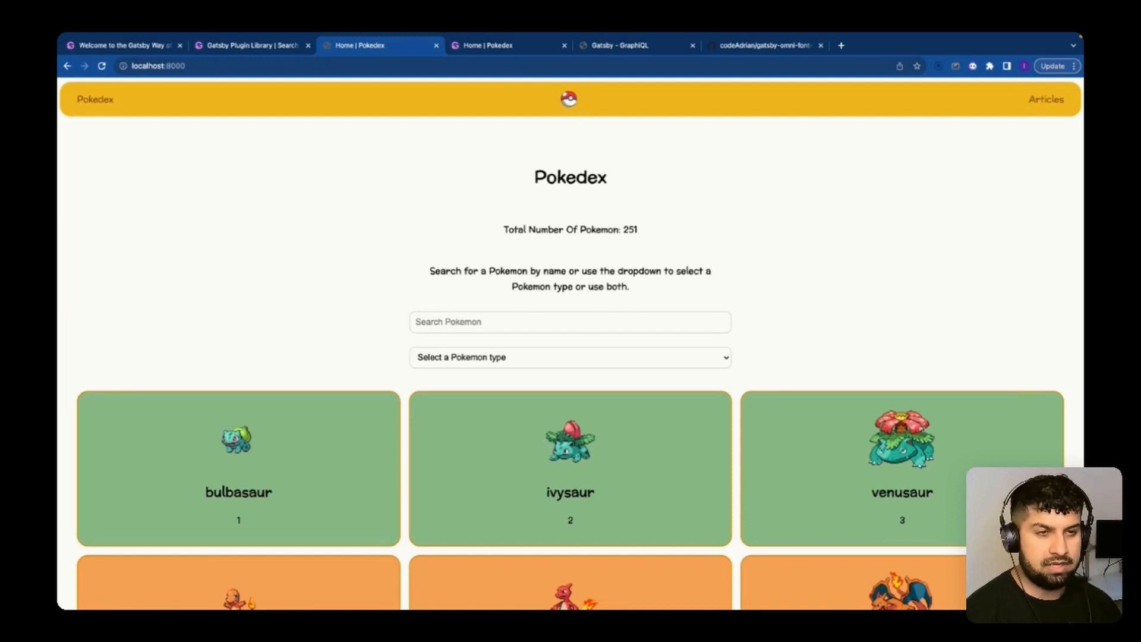
mouse_move(1047, 99)
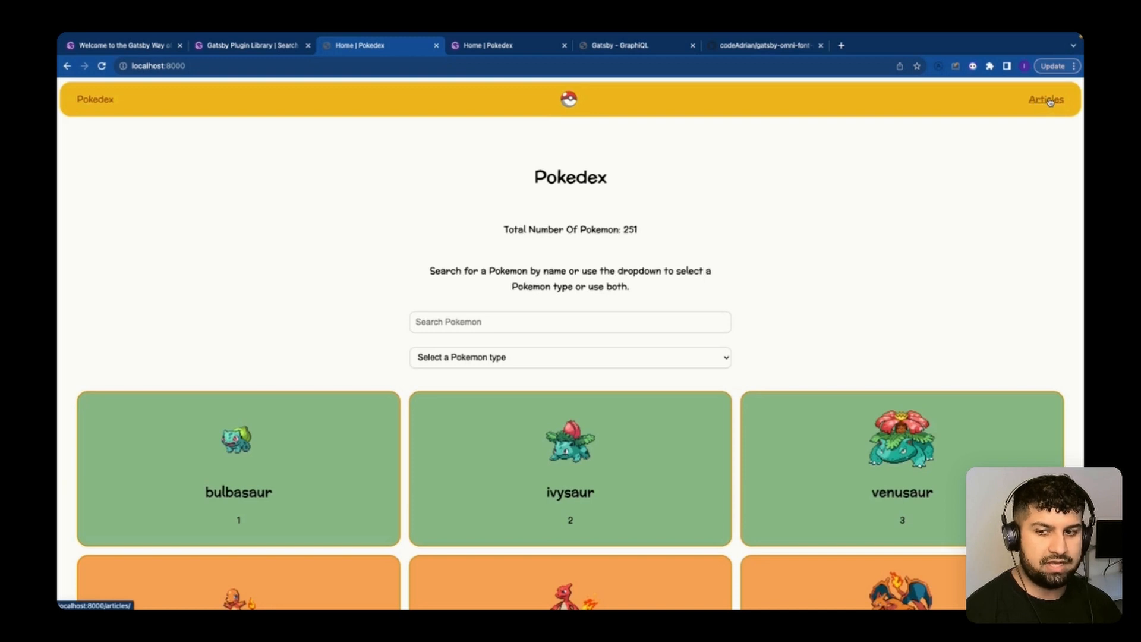
mouse_move(653, 193)
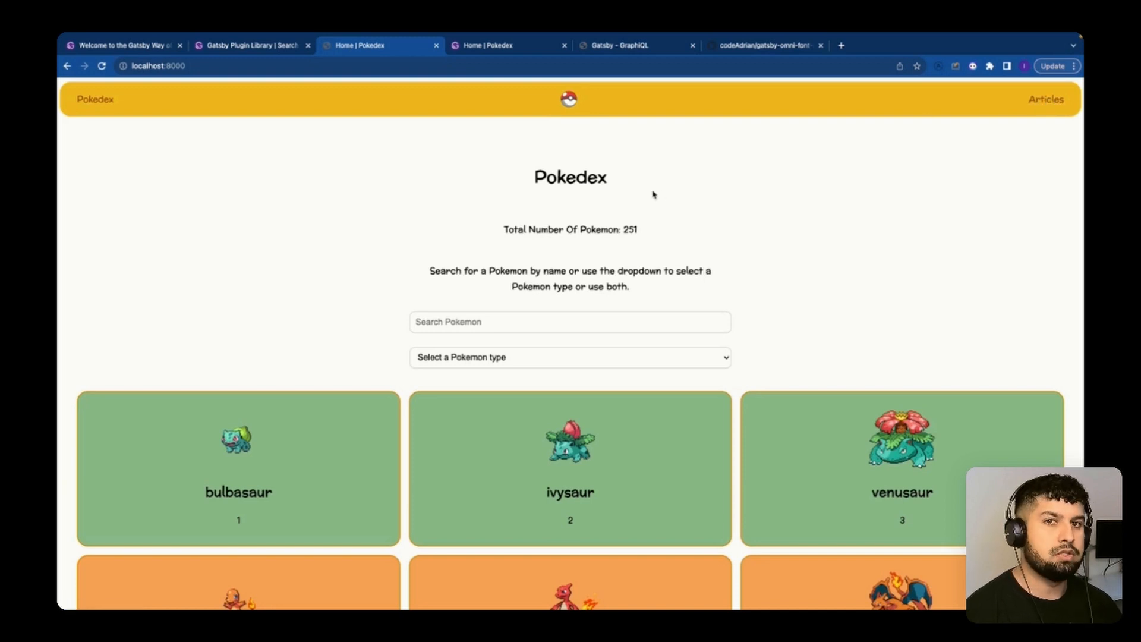
scroll(down, 3)
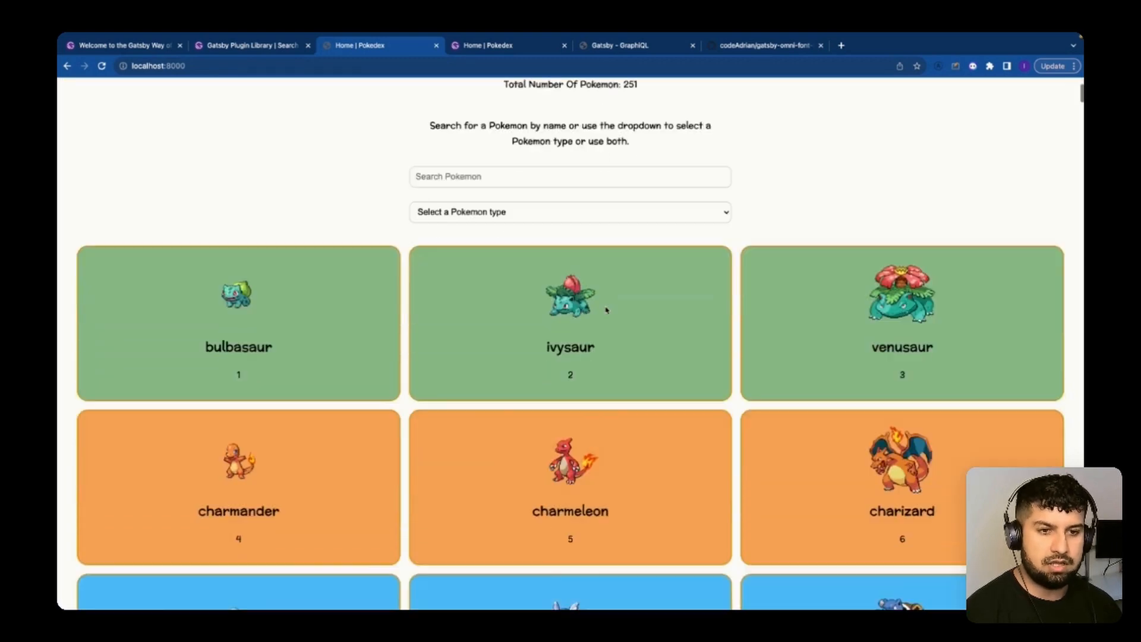
scroll(down, 3)
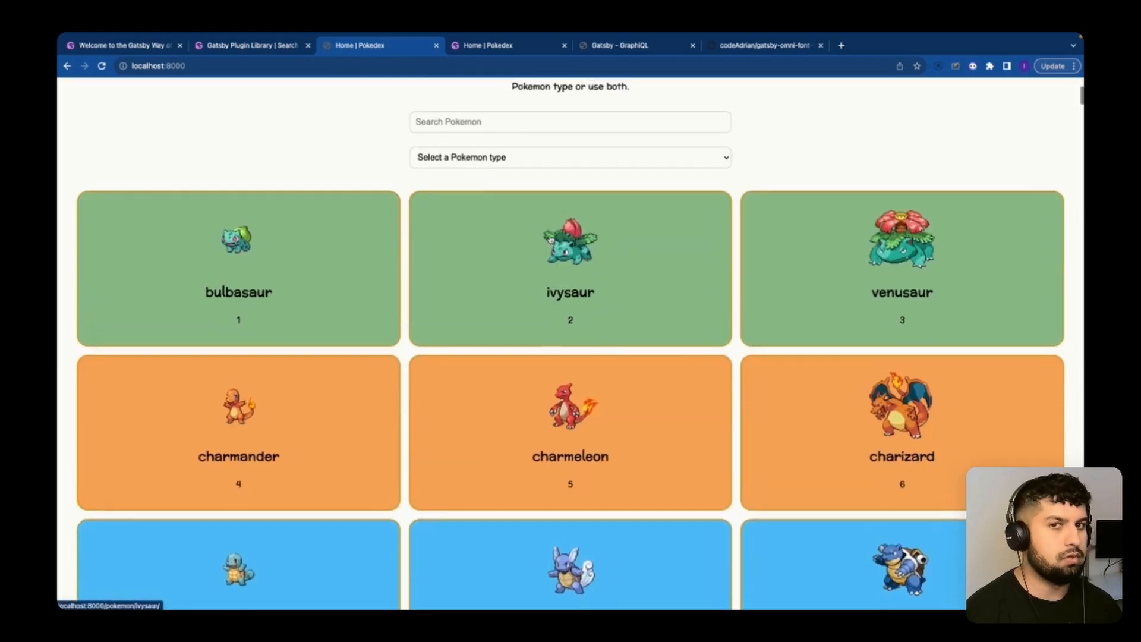
scroll(up, 3)
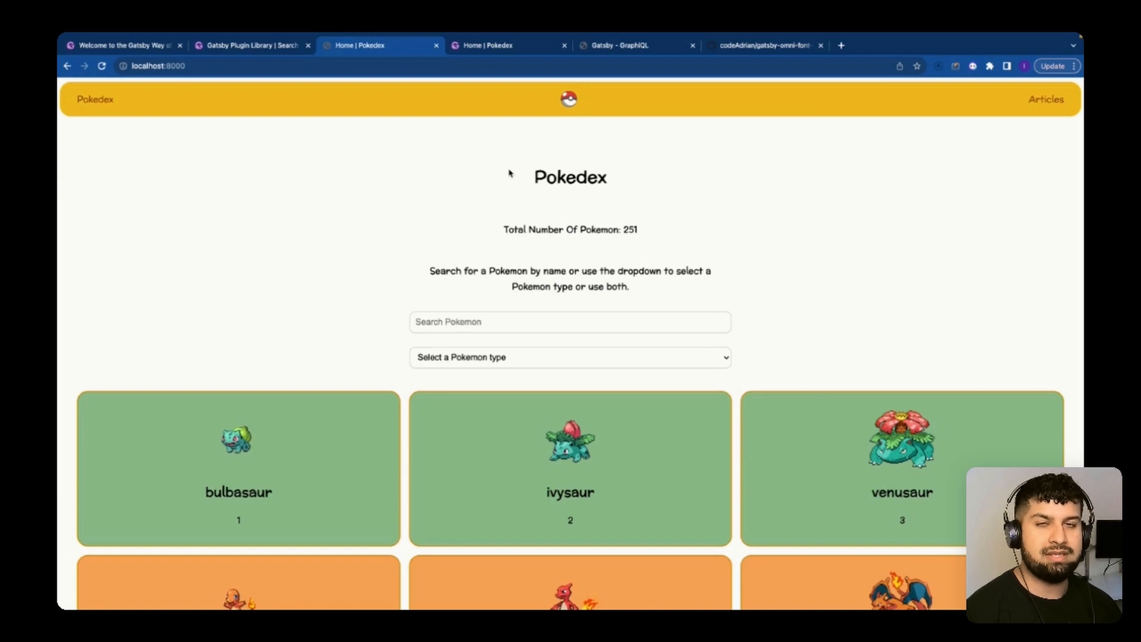
mouse_move(506, 189)
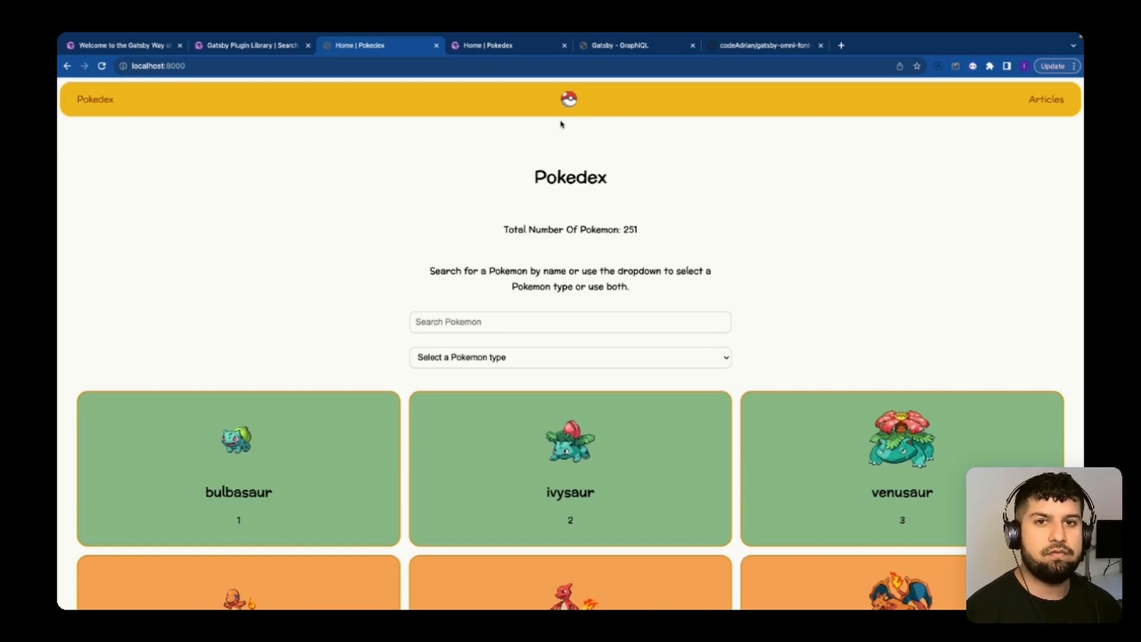
mouse_move(404, 215)
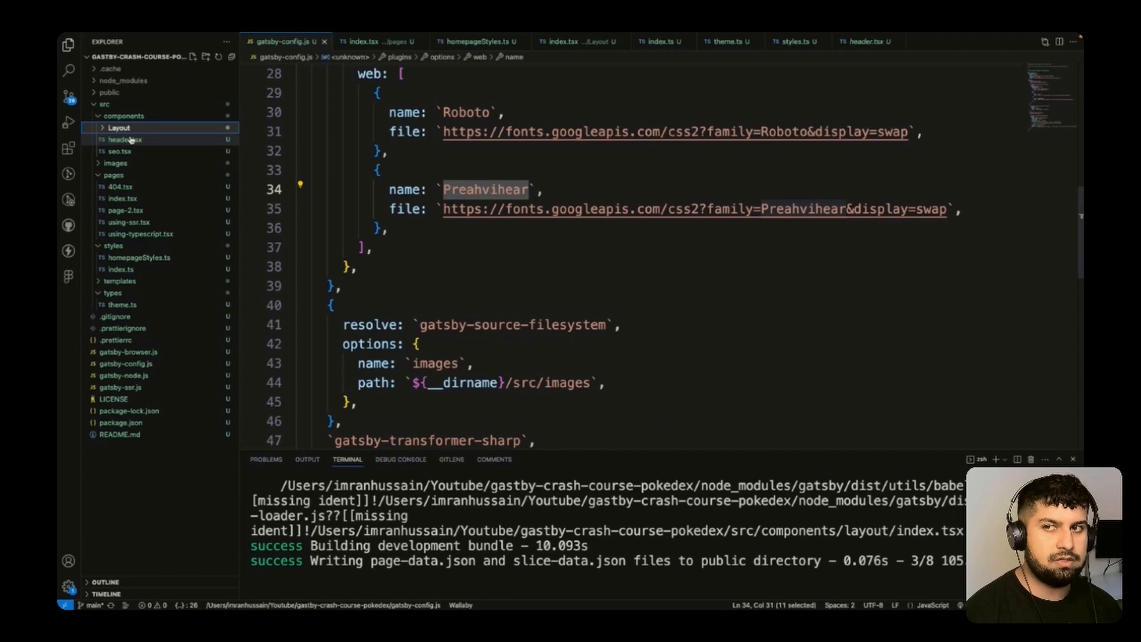
- Create a Header folder under components with the header as index.tsx and a new styled.ts
right_click(124, 116)
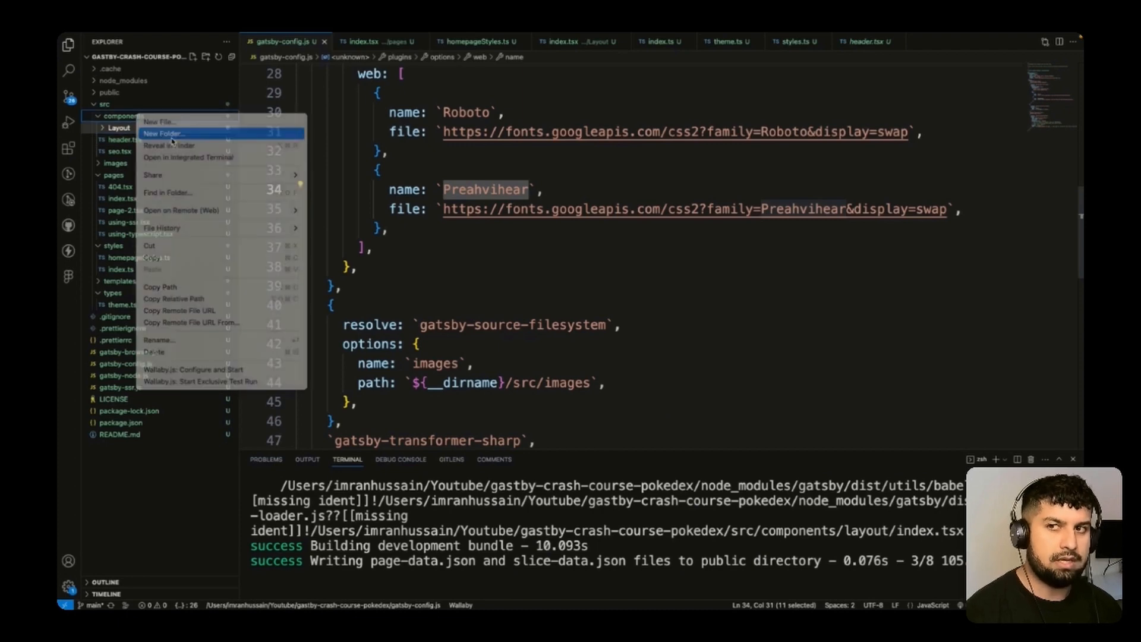
click(164, 135)
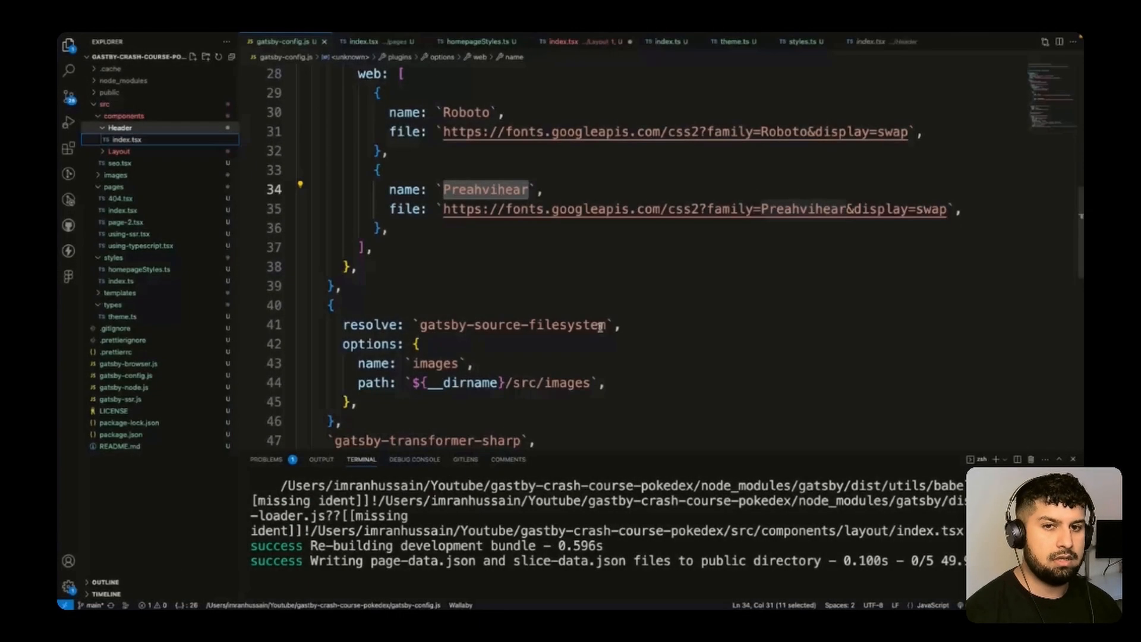
right_click(119, 127)
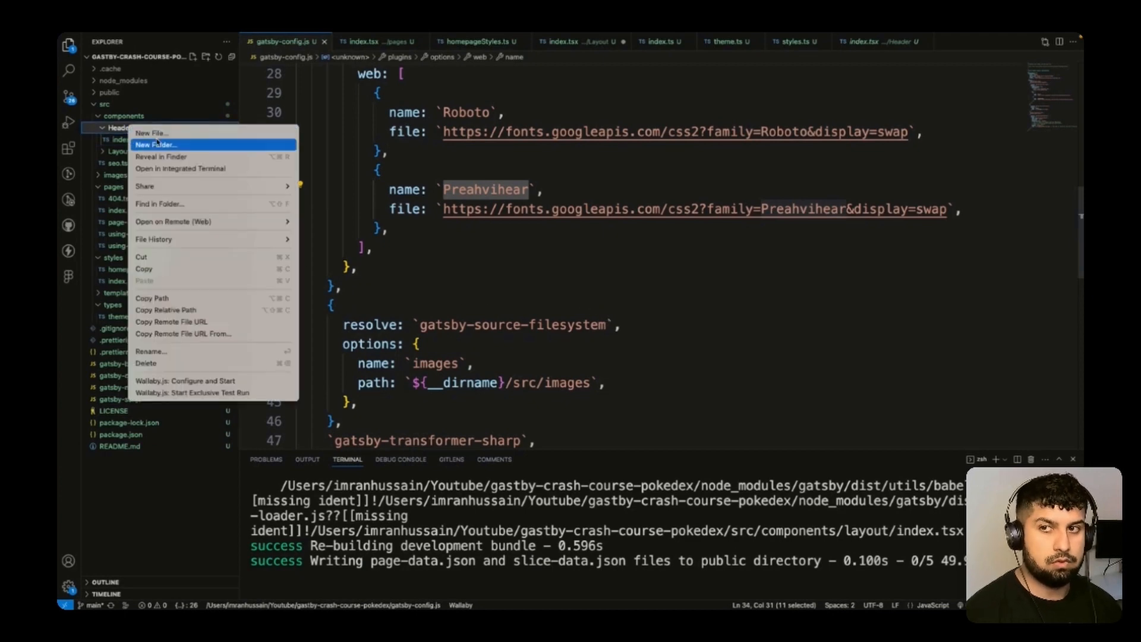
click(151, 132)
text(styled.ts)
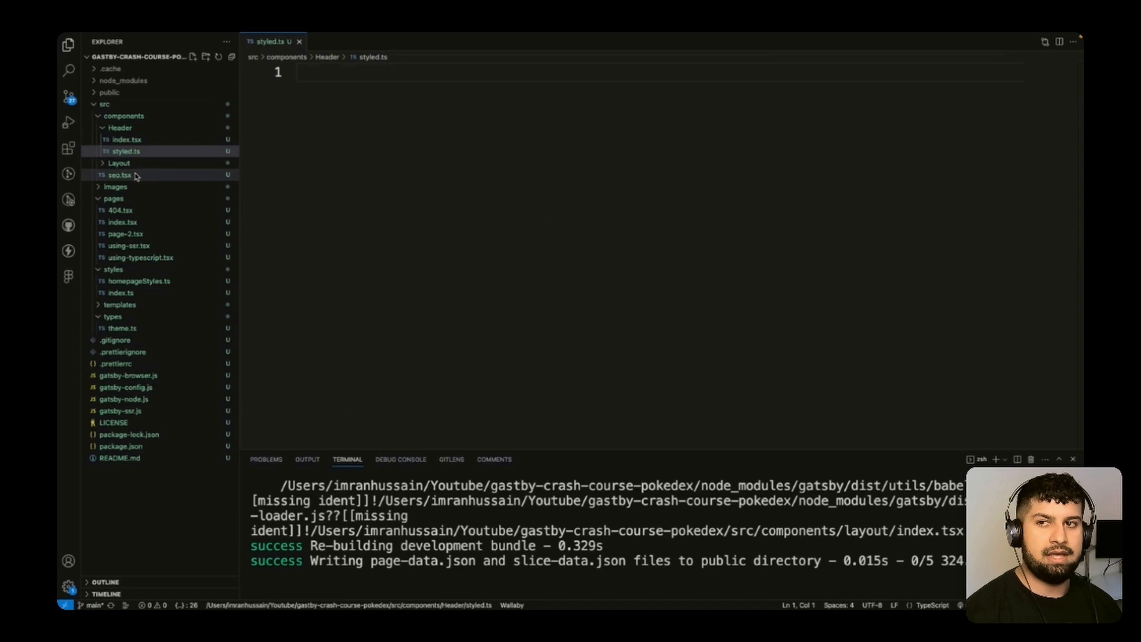
- Clear the old JSX body from the Header component's index.tsx
click(127, 139)
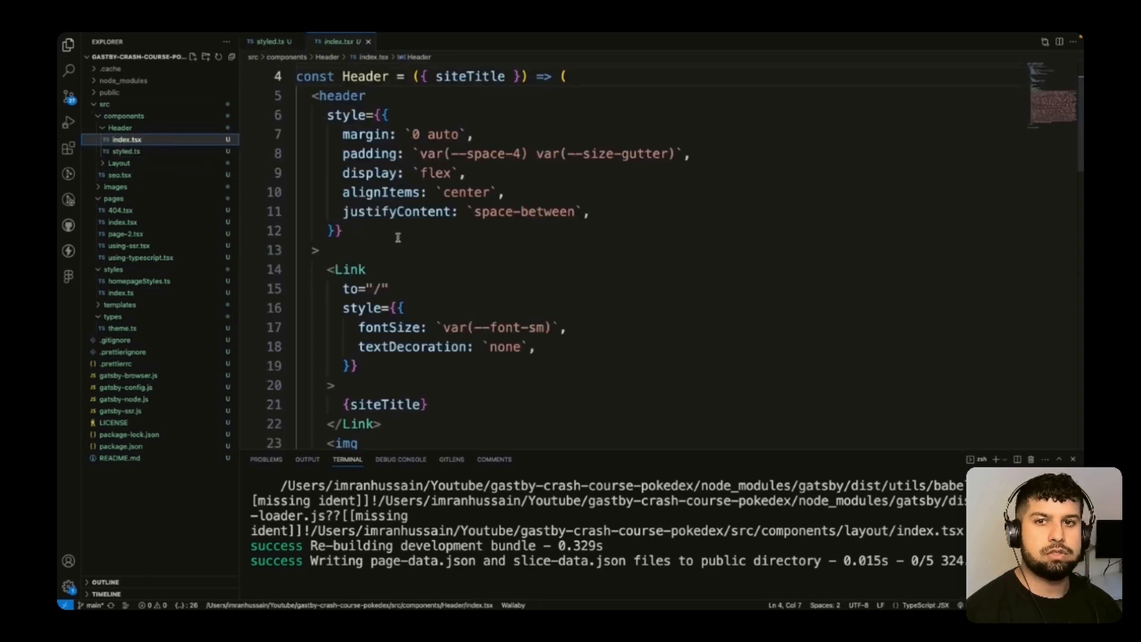
scroll(down, 3)
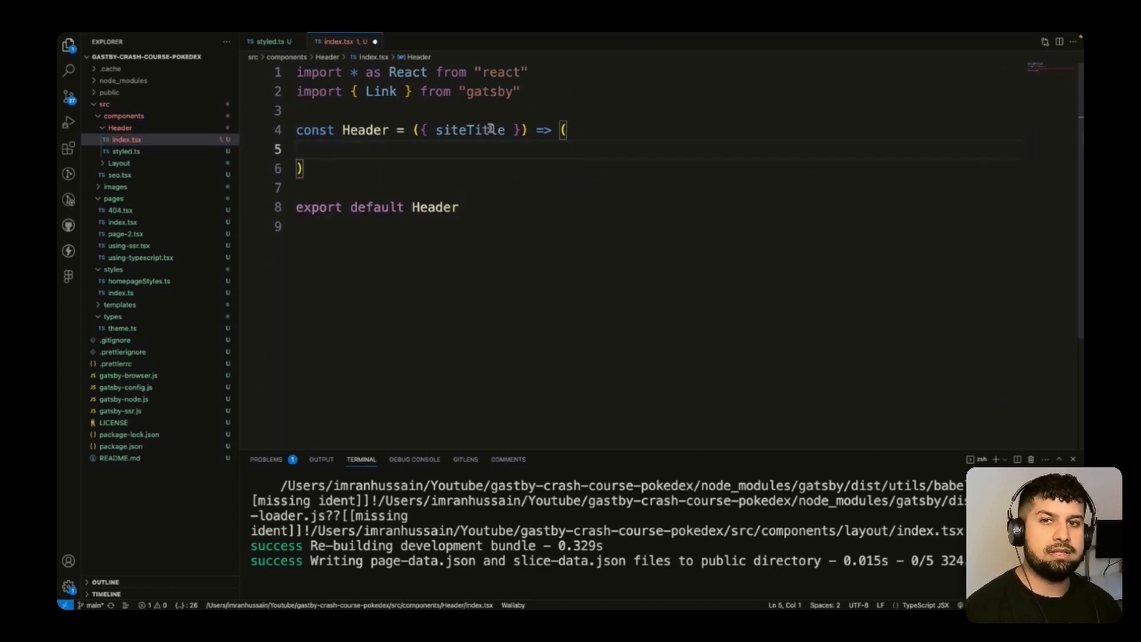
- Render HeaderWrapper with the site title, a GatsbyImage logo in LogoContainer and an Articles link, defining both in styled.ts
click(299, 149)
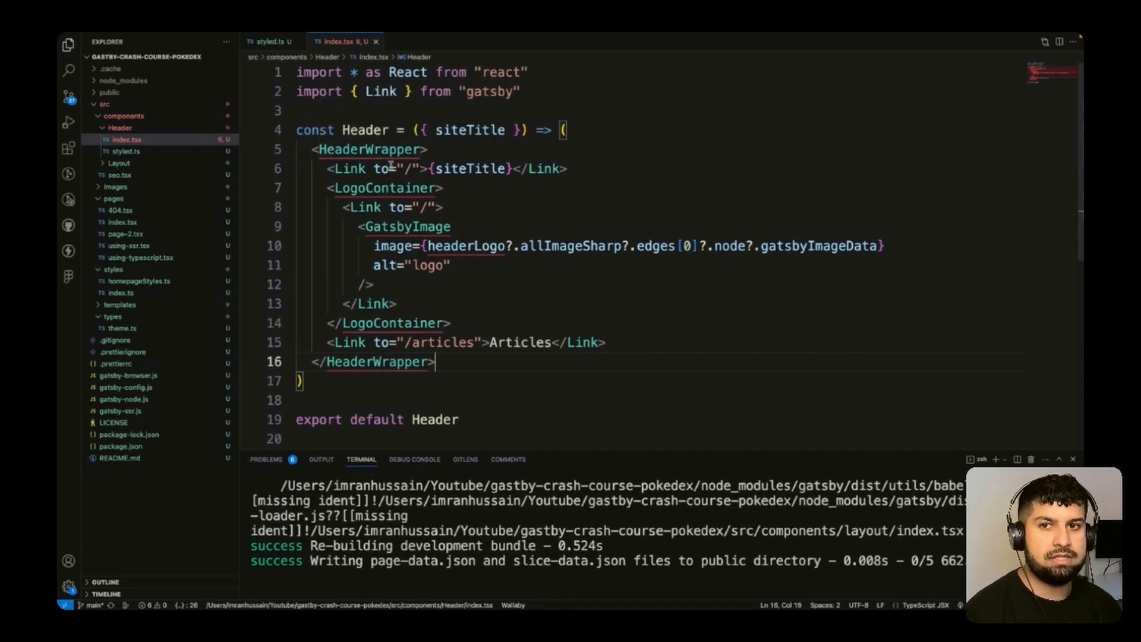
mouse_move(368, 150)
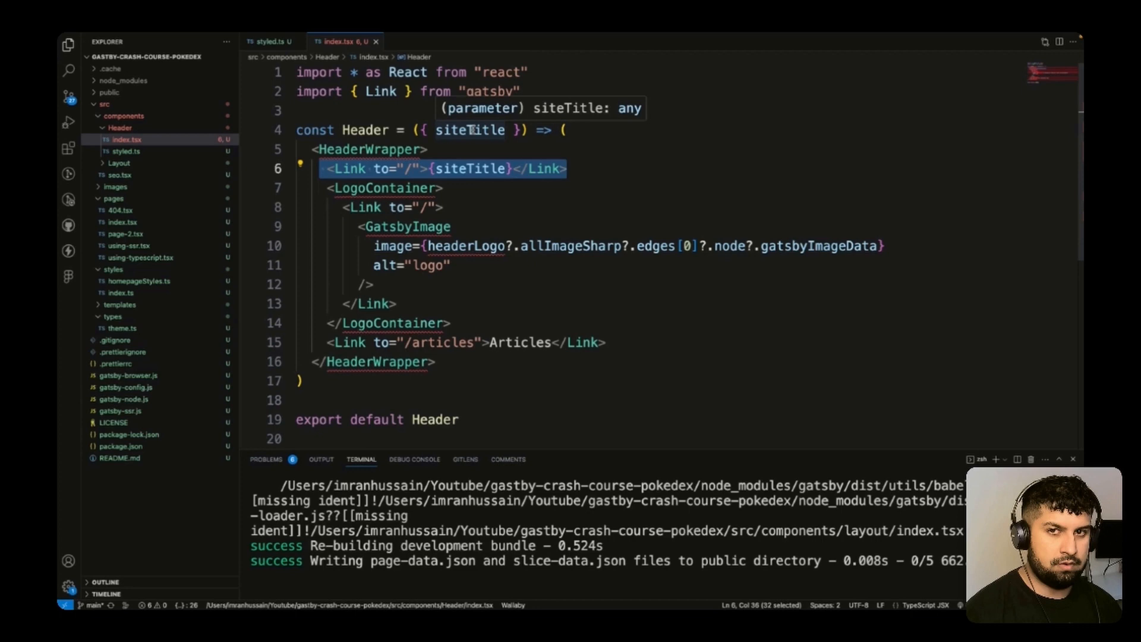
double_click(470, 131)
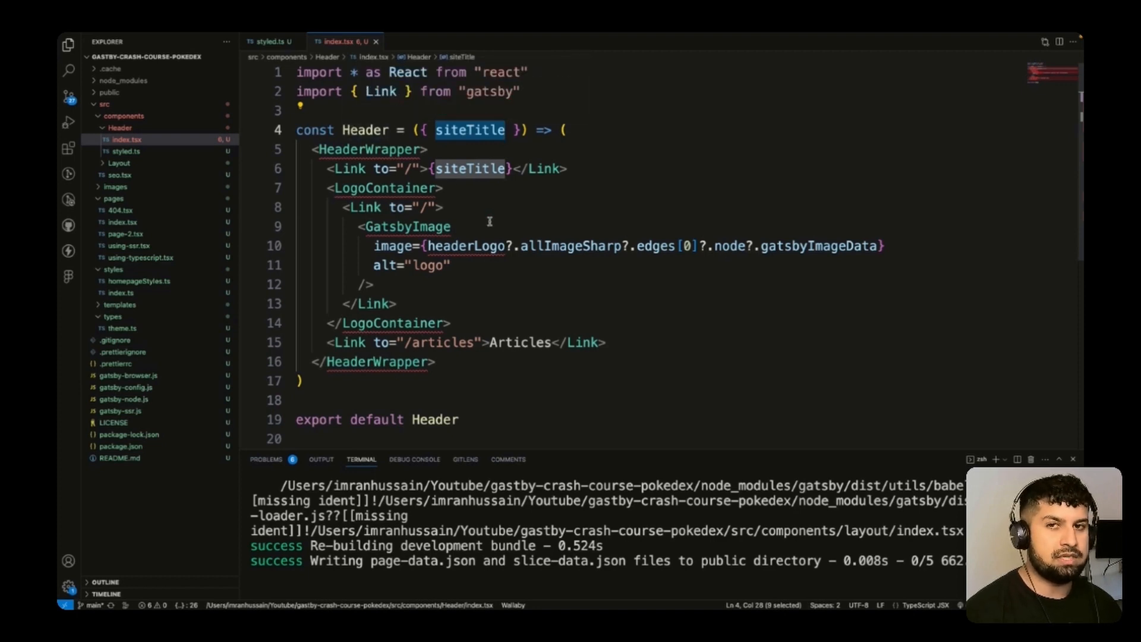
drag(329, 186, 397, 303)
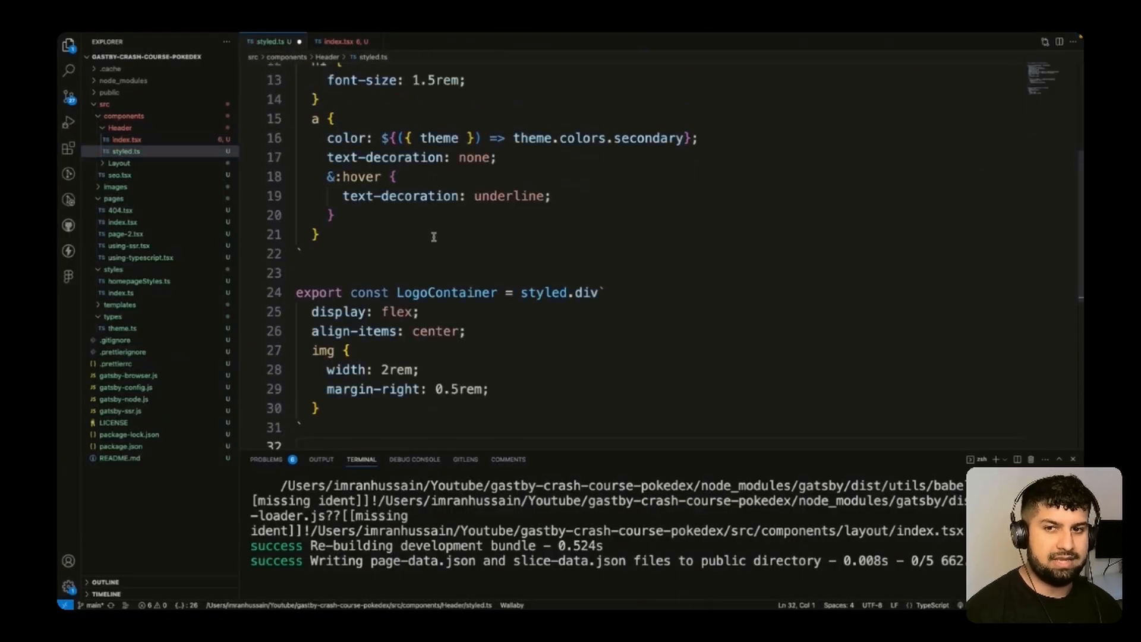
click(343, 42)
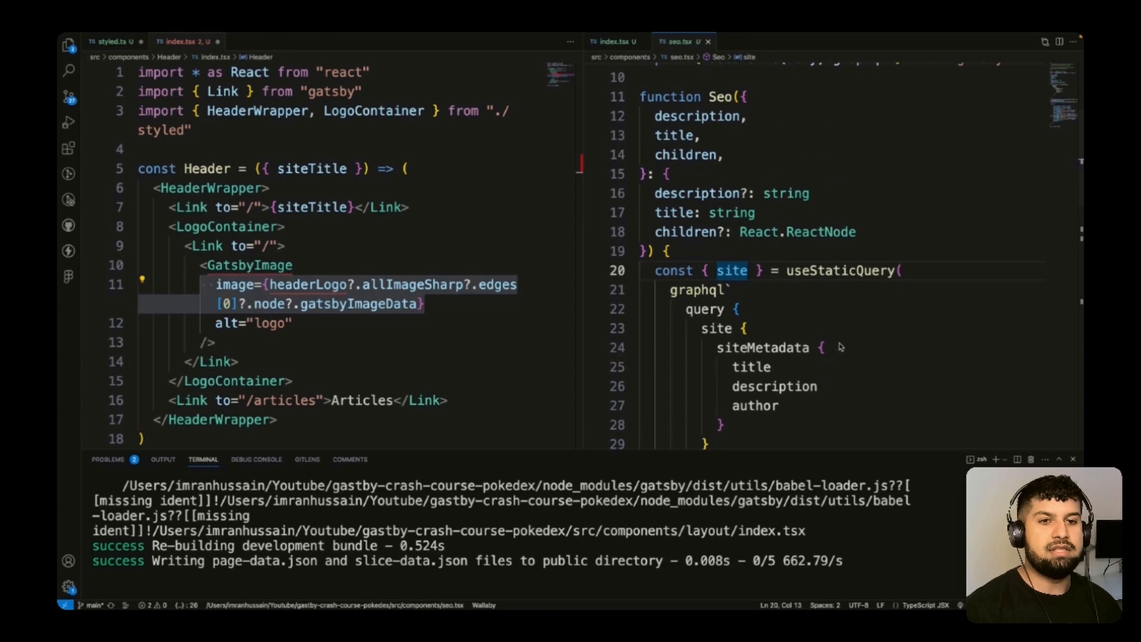
- Wrap the Header in a block body returning its markup, ready for a useStaticQuery siteMetadata query
scroll(down, 3)
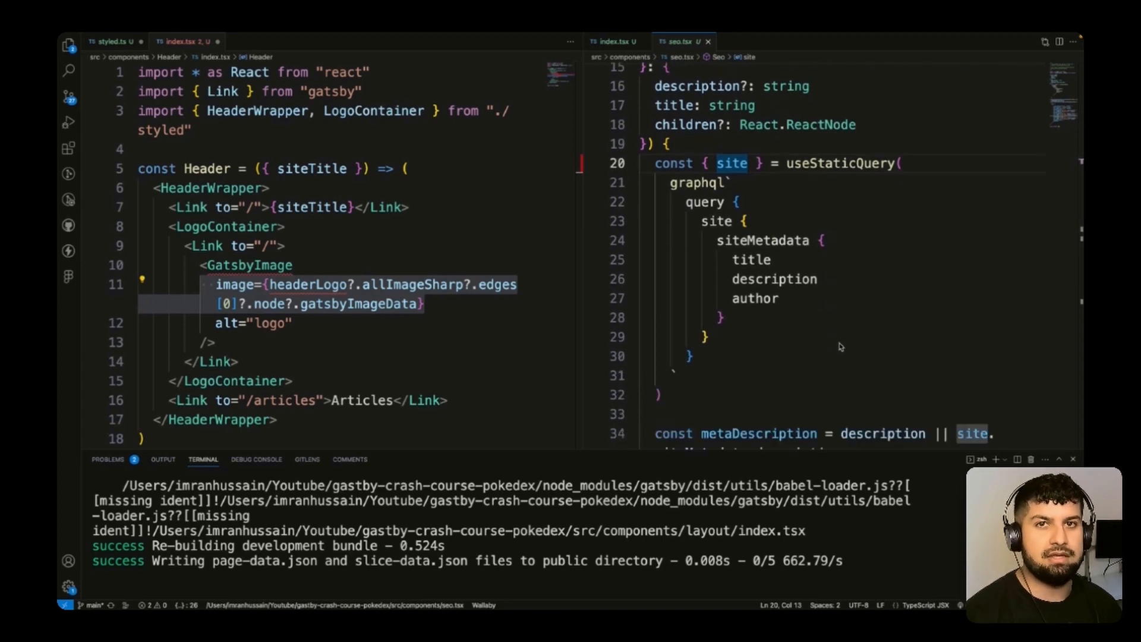
mouse_move(844, 291)
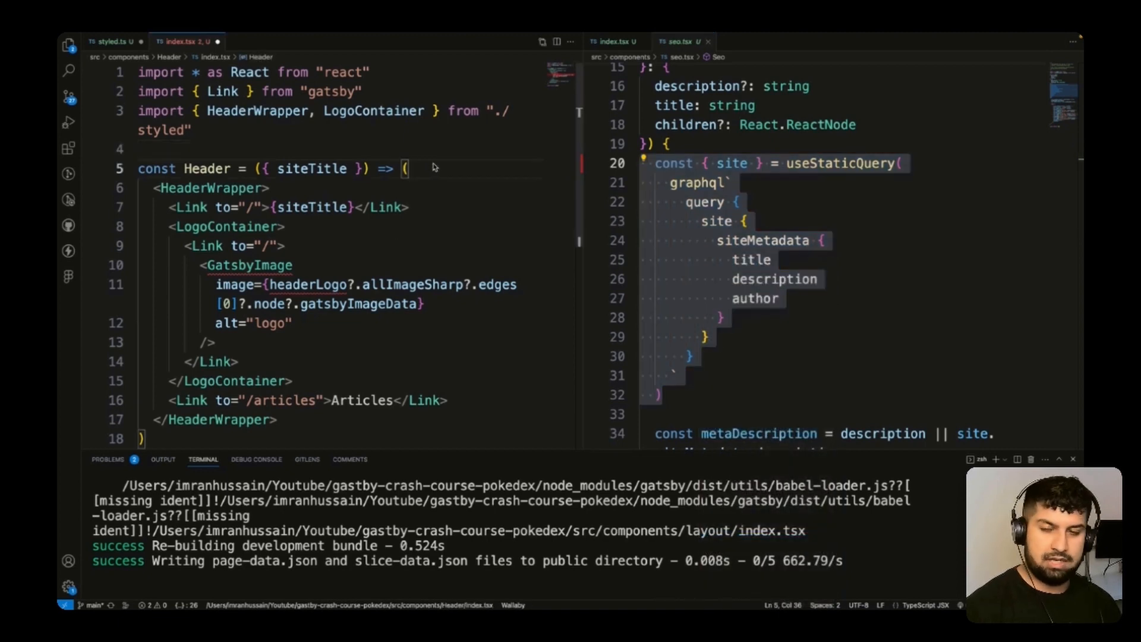
text({)
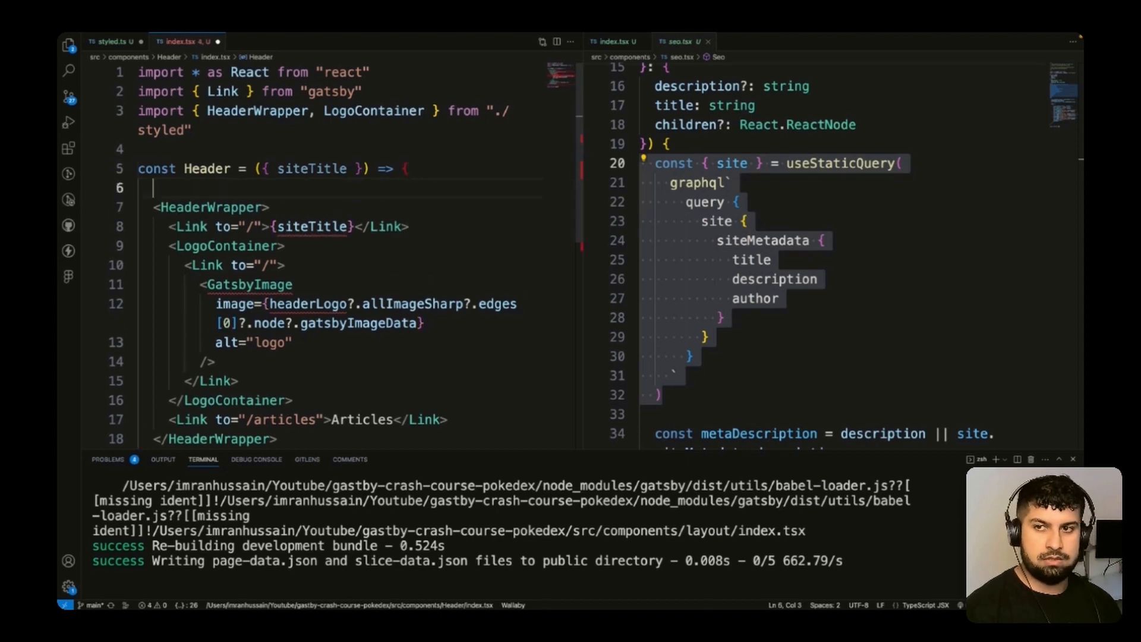
text(return)
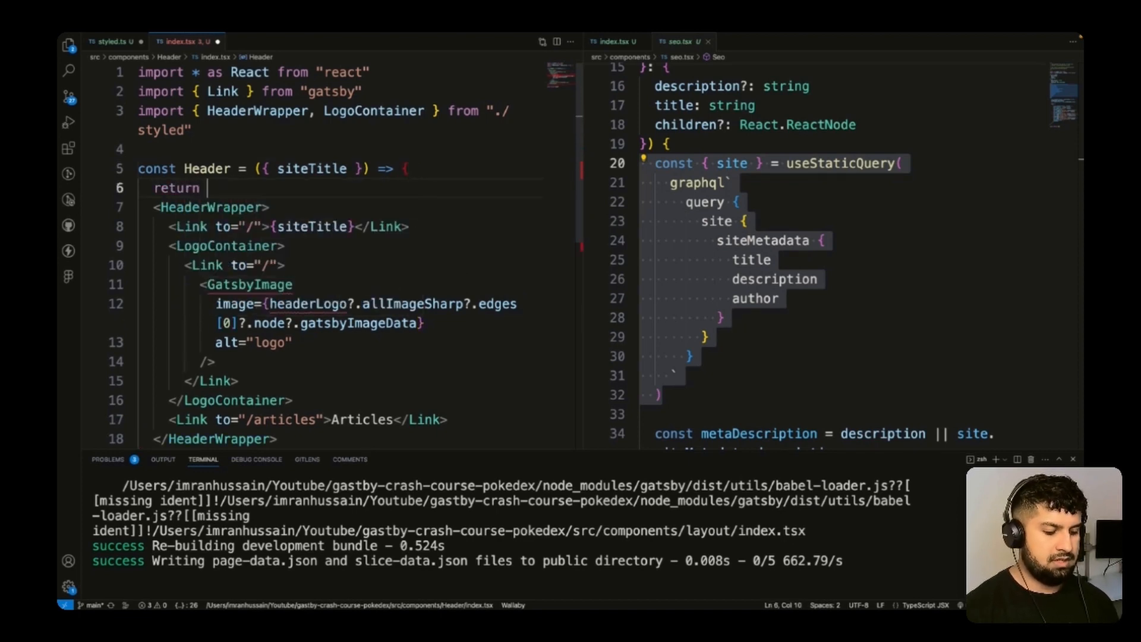
text(())
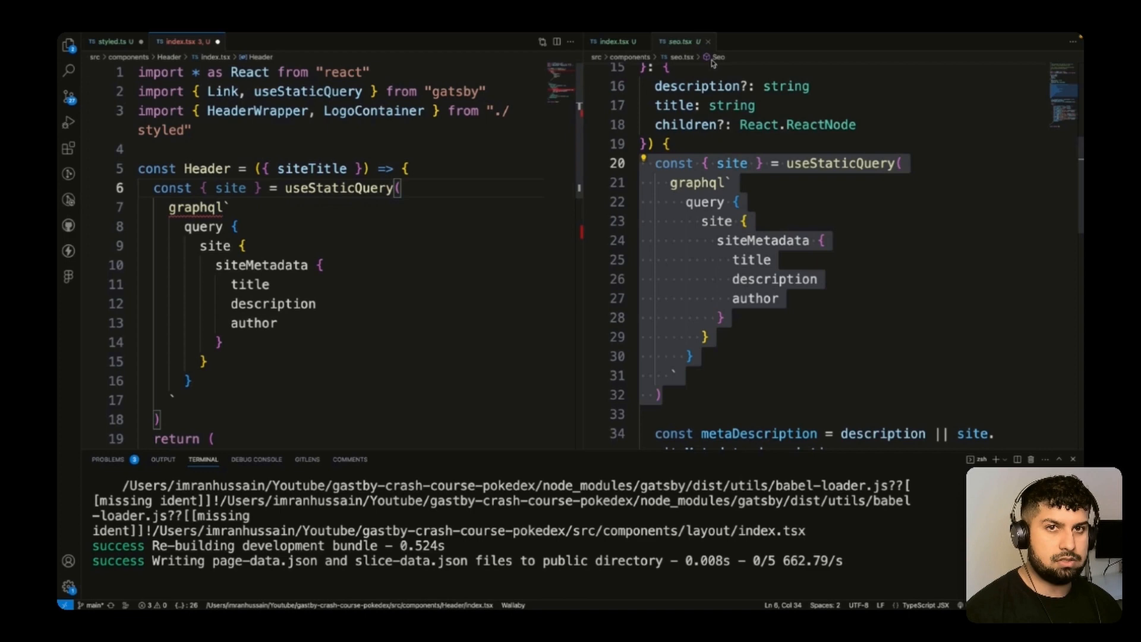
- Query siteMetadata title, description and author with graphql imported, closing the seo.tsx split
click(614, 40)
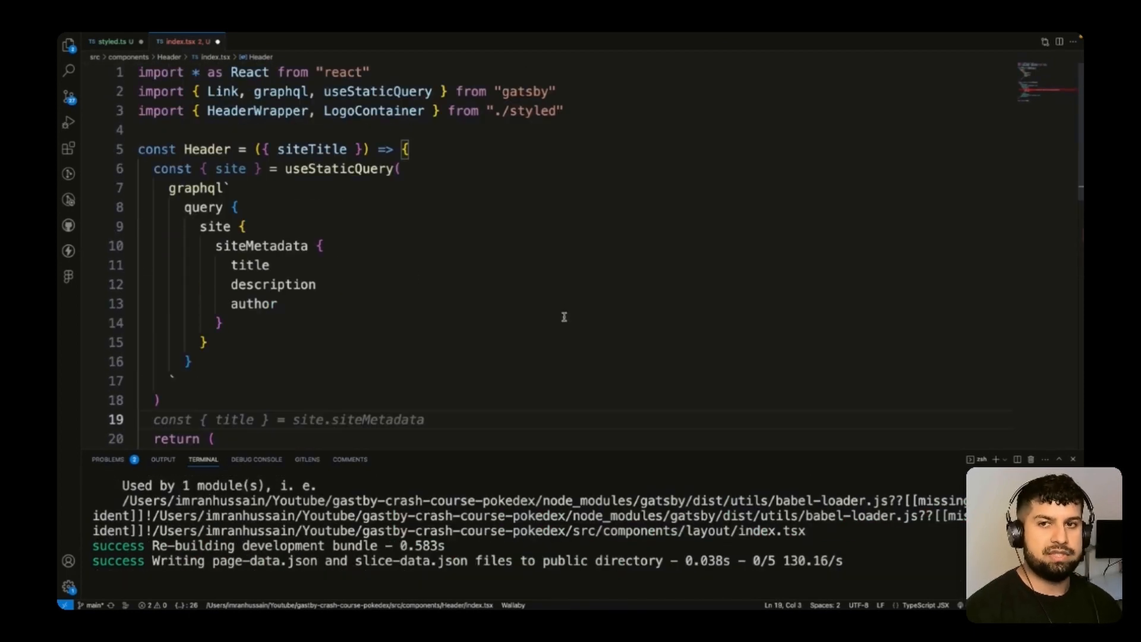
click(470, 287)
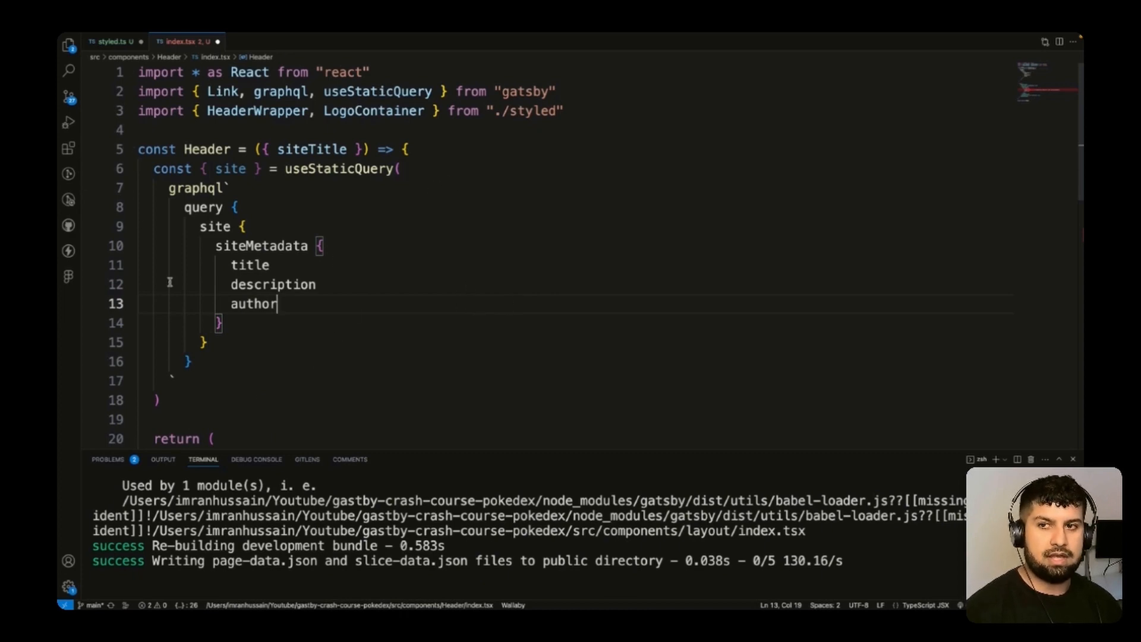
scroll(down, 3)
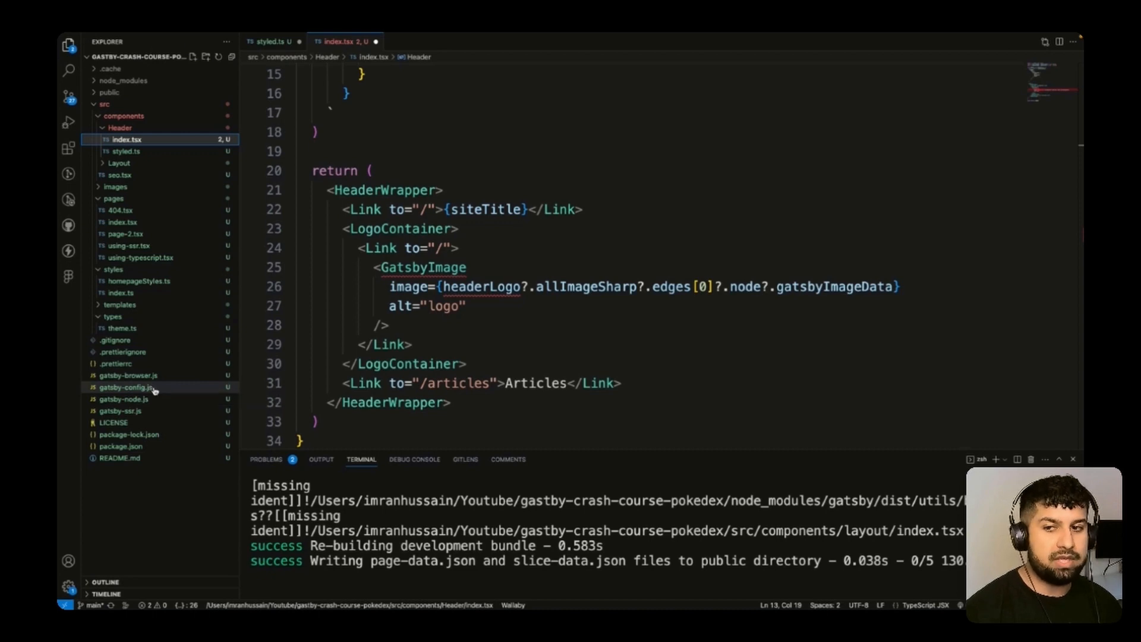
- Inspect gatsby-source-filesystem's src/images path in gatsby-config.js and view example.png from the images folder
click(127, 387)
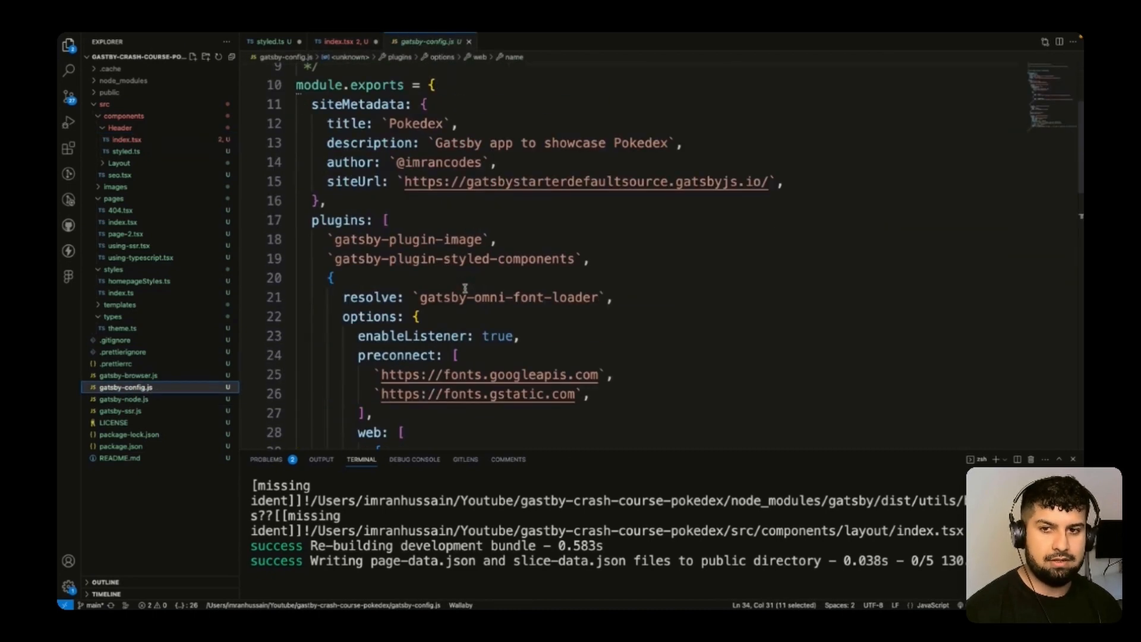
scroll(down, 3)
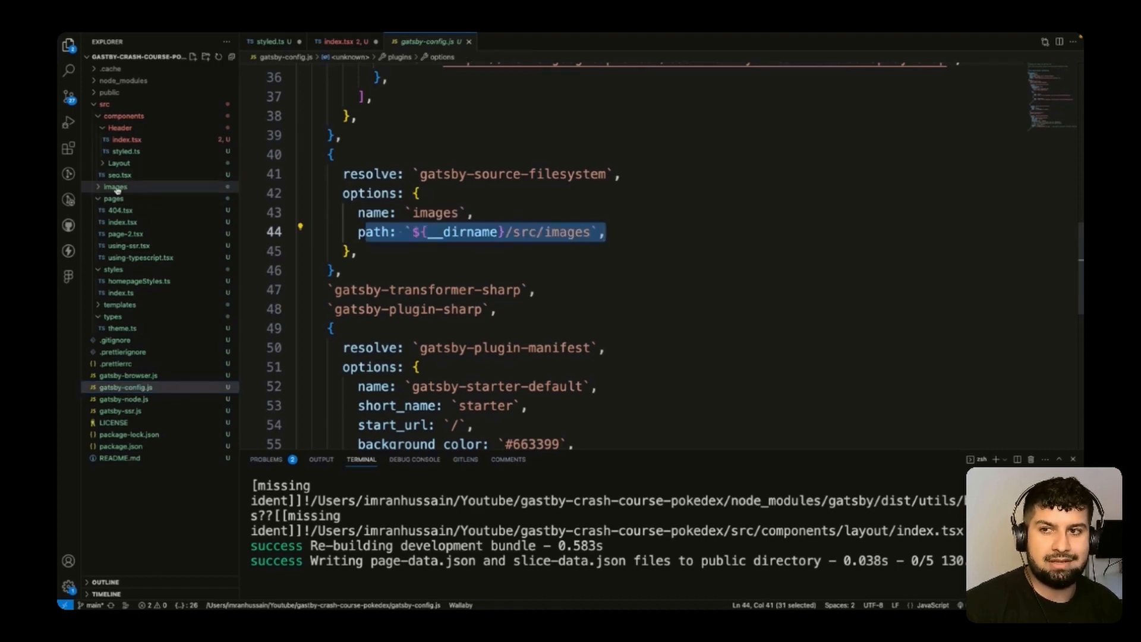
click(114, 186)
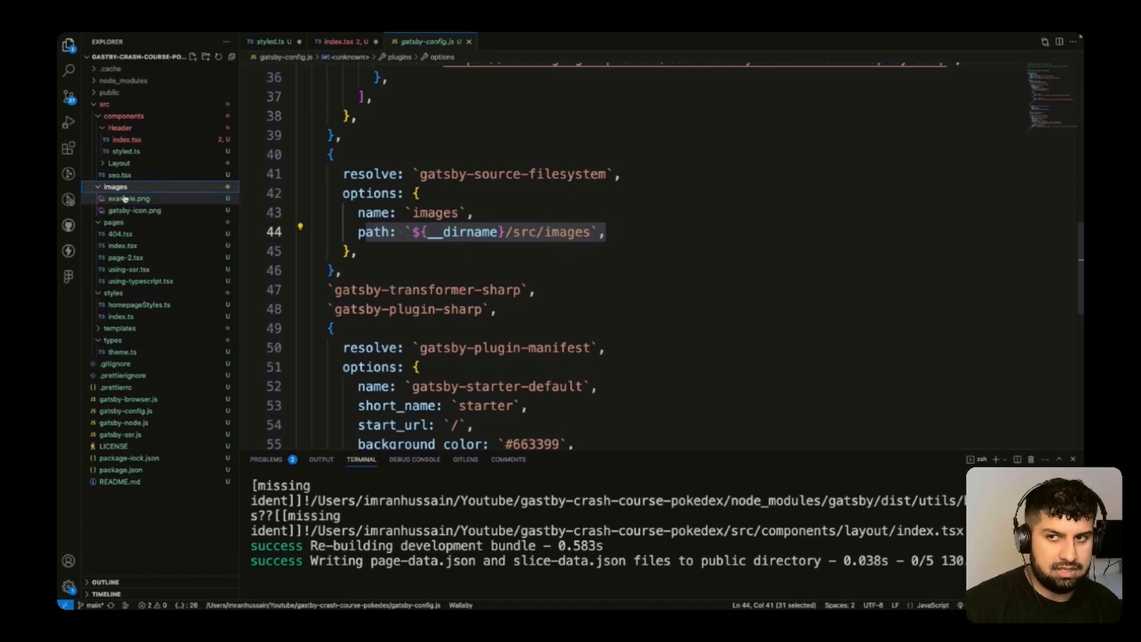
double_click(510, 174)
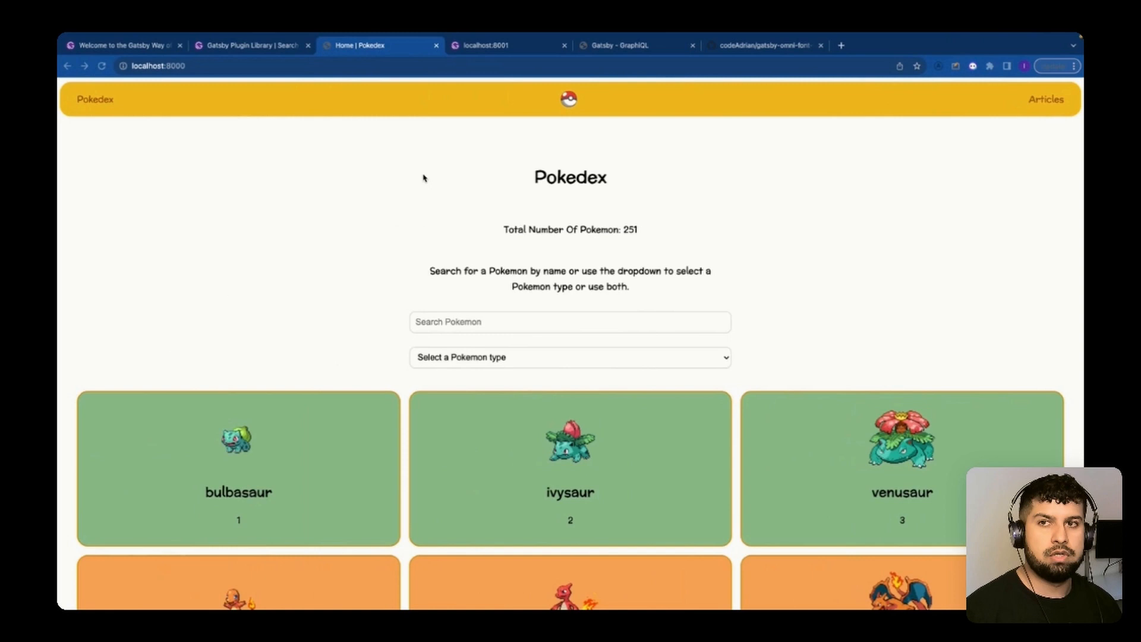
- Read the gatsby-source-filesystem docs in the Gatsby Plugin Library, highlighting the File nodes sentence
click(251, 45)
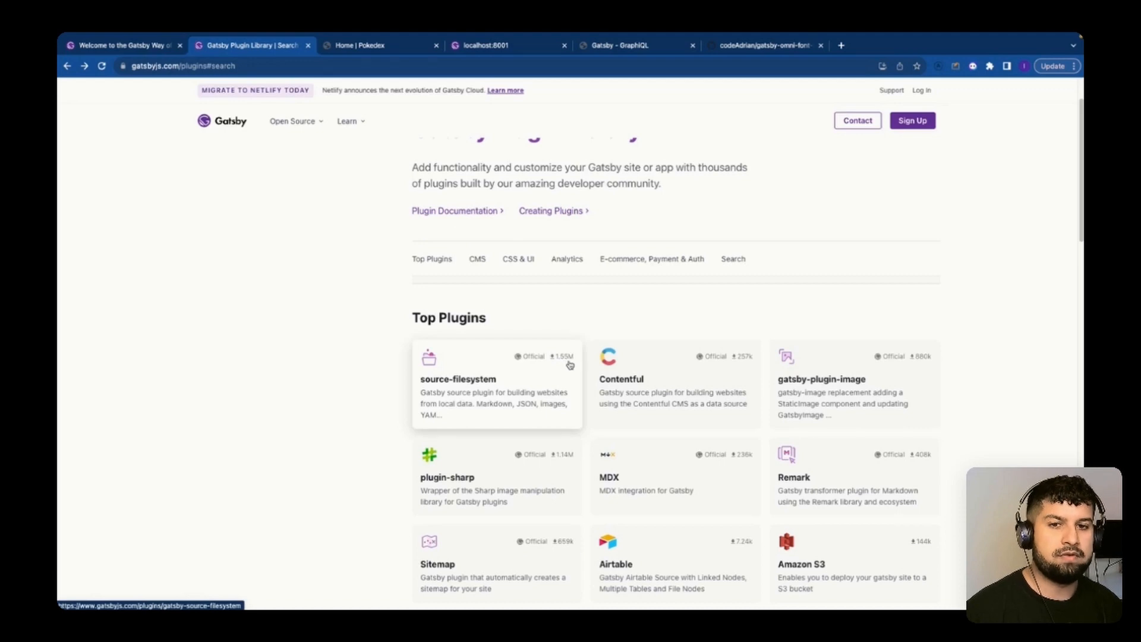
click(457, 378)
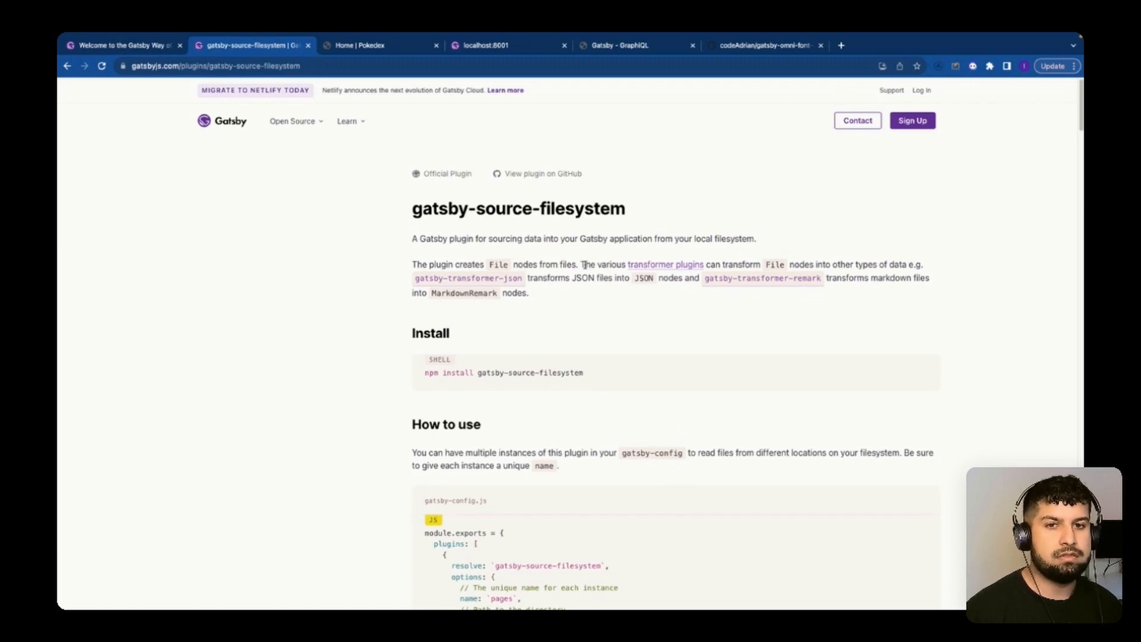
drag(583, 264, 827, 264)
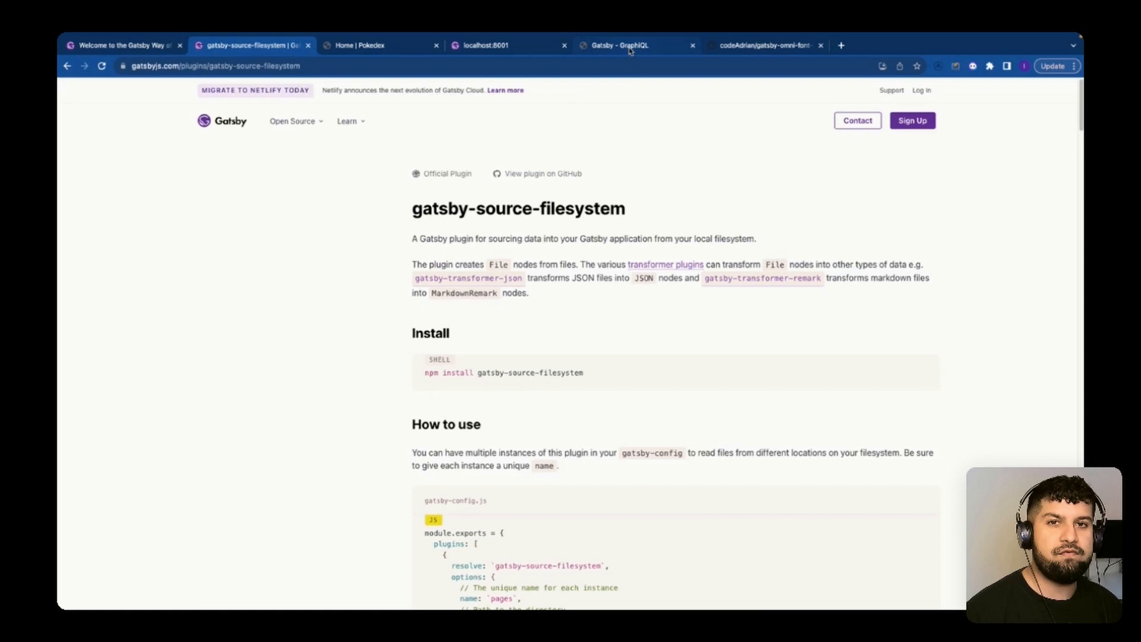
click(635, 46)
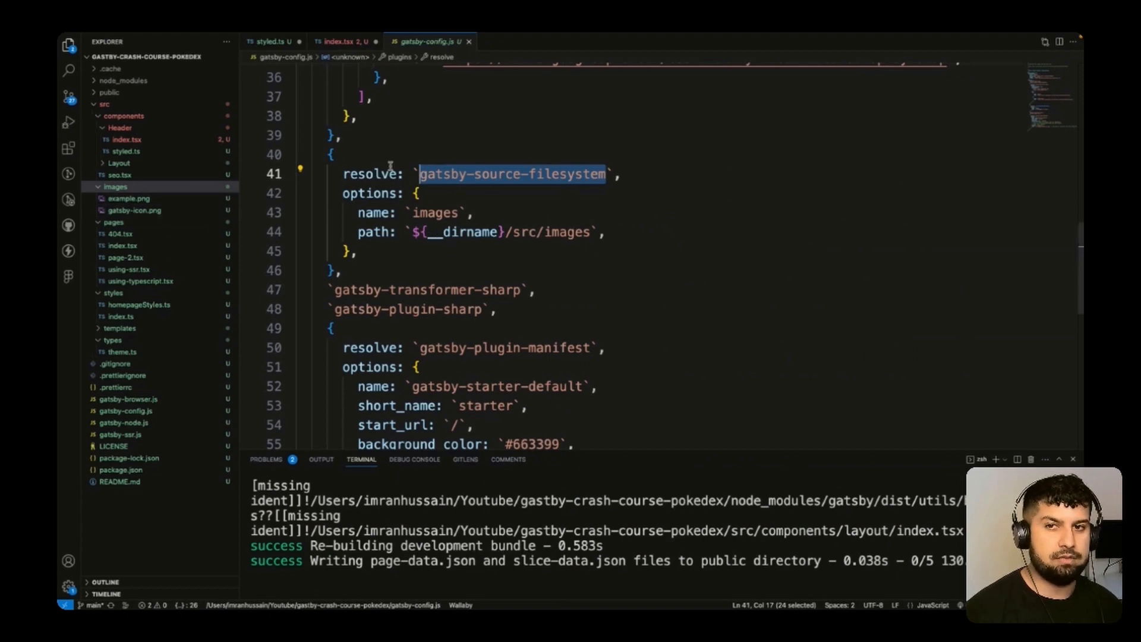
mouse_move(369, 190)
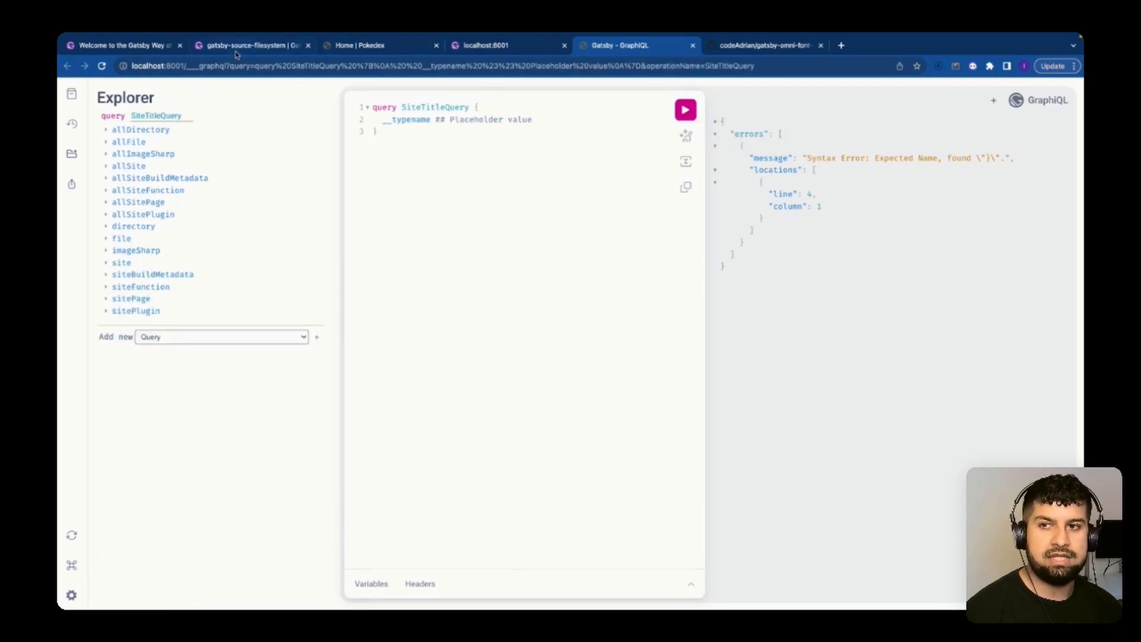
- Return to the GraphiQL explorer on localhost:8001 from the plugin docs
click(251, 45)
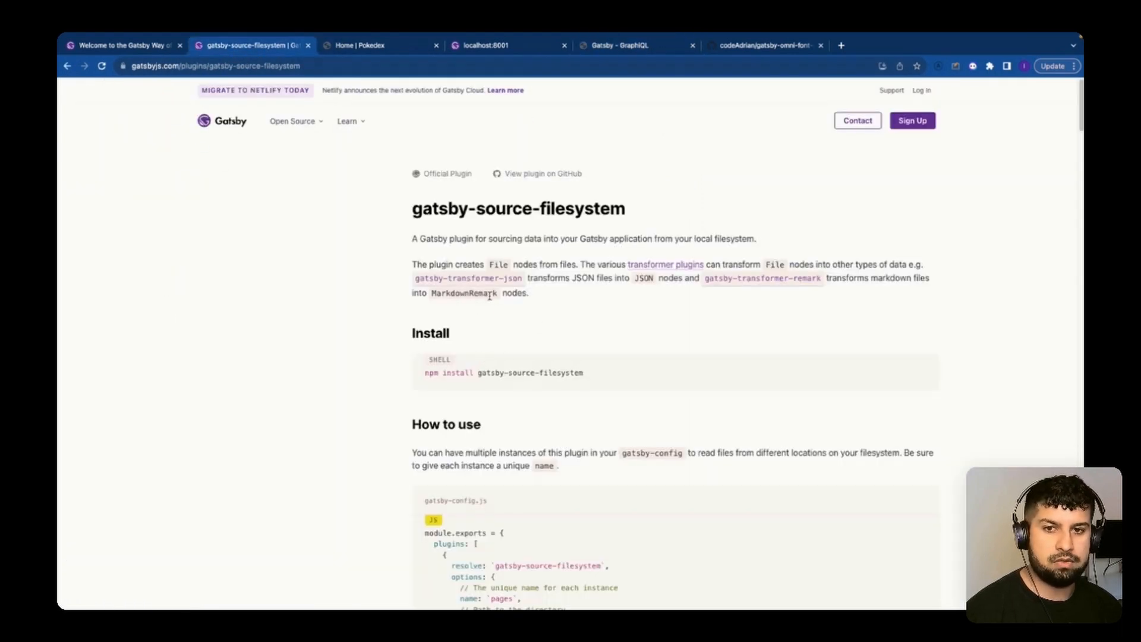
click(764, 45)
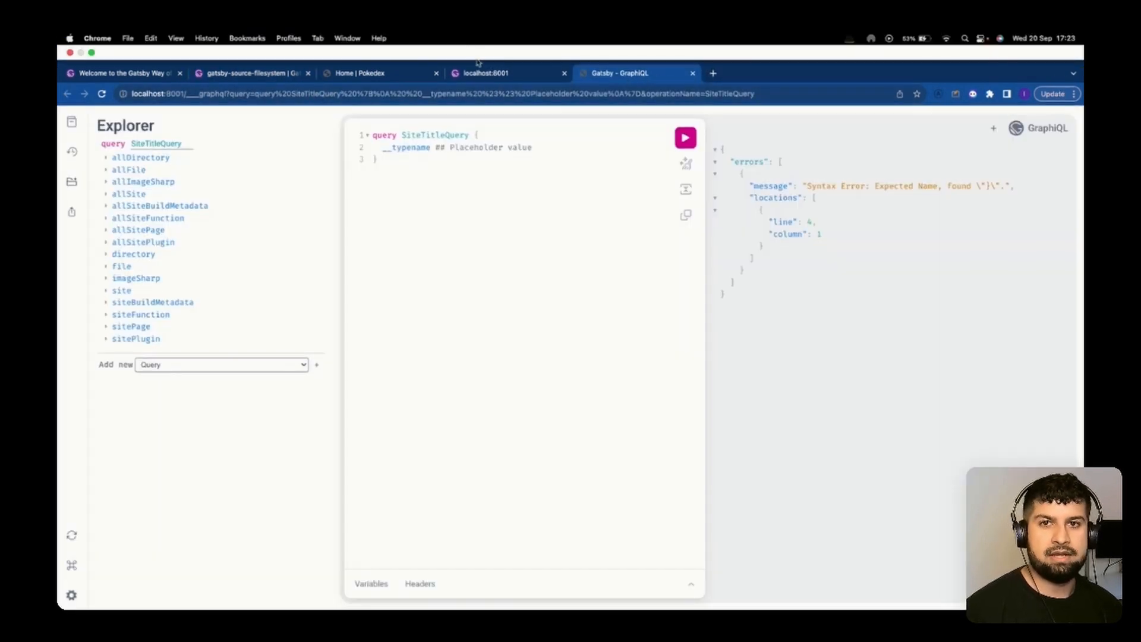
click(485, 72)
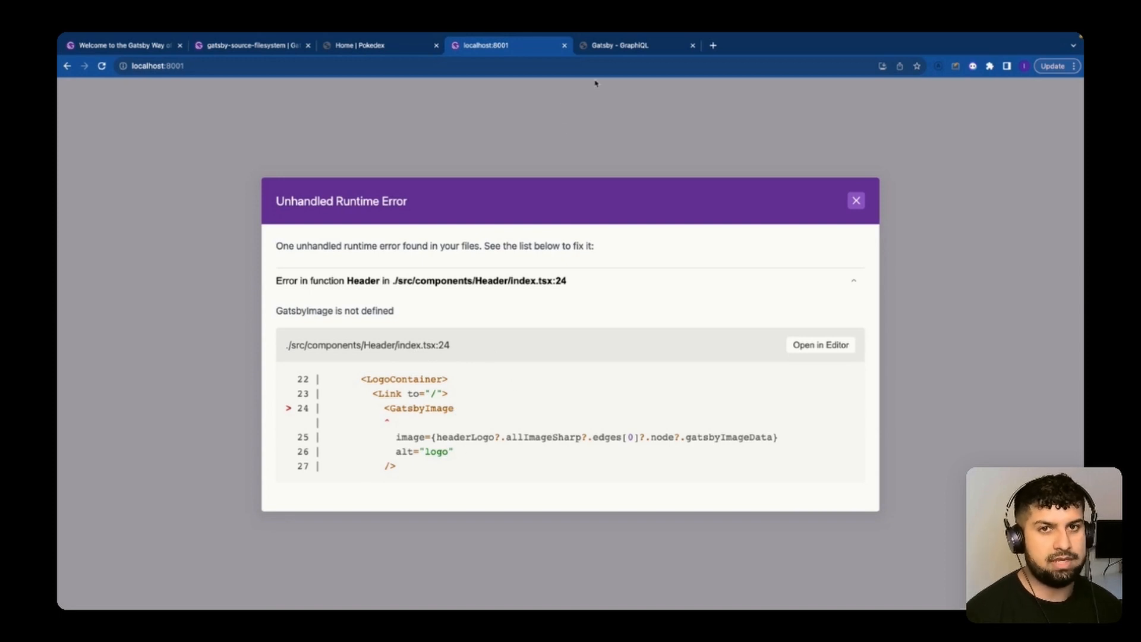
click(622, 45)
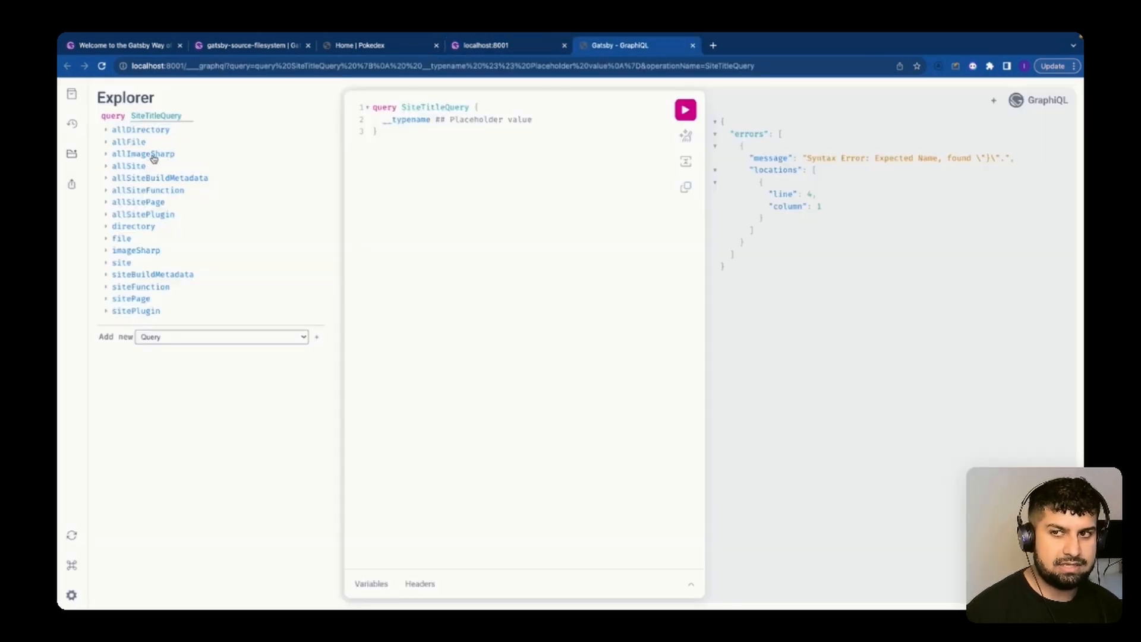
- Build a SiteTitleQuery selecting allImageSharp nodes' gatsbyImageData and run it
click(143, 153)
text(nodes {)
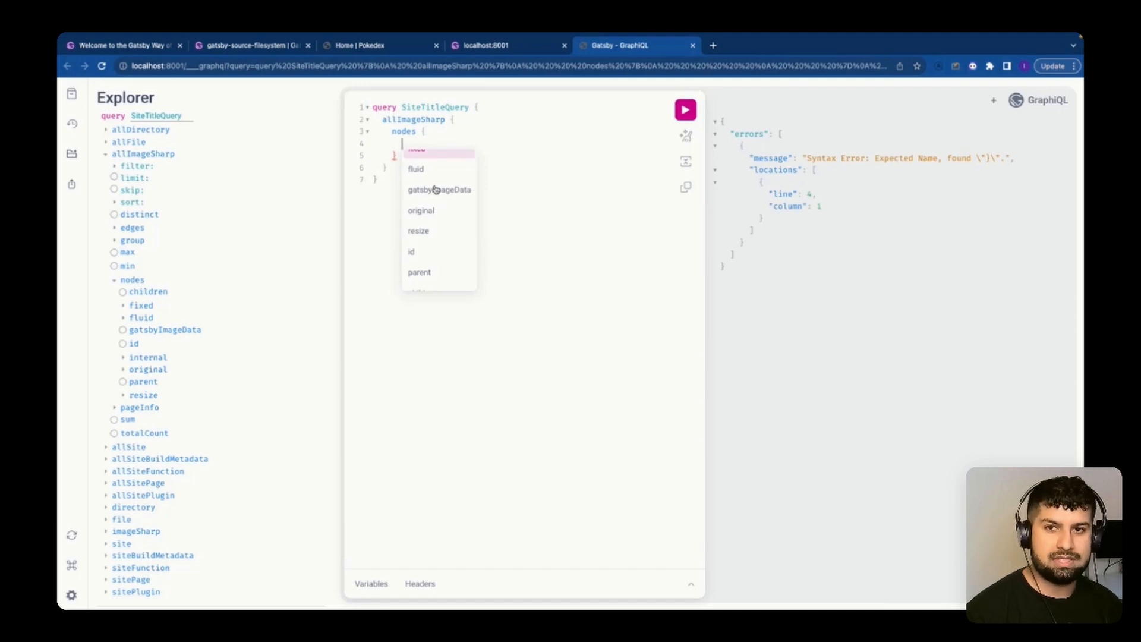
click(438, 189)
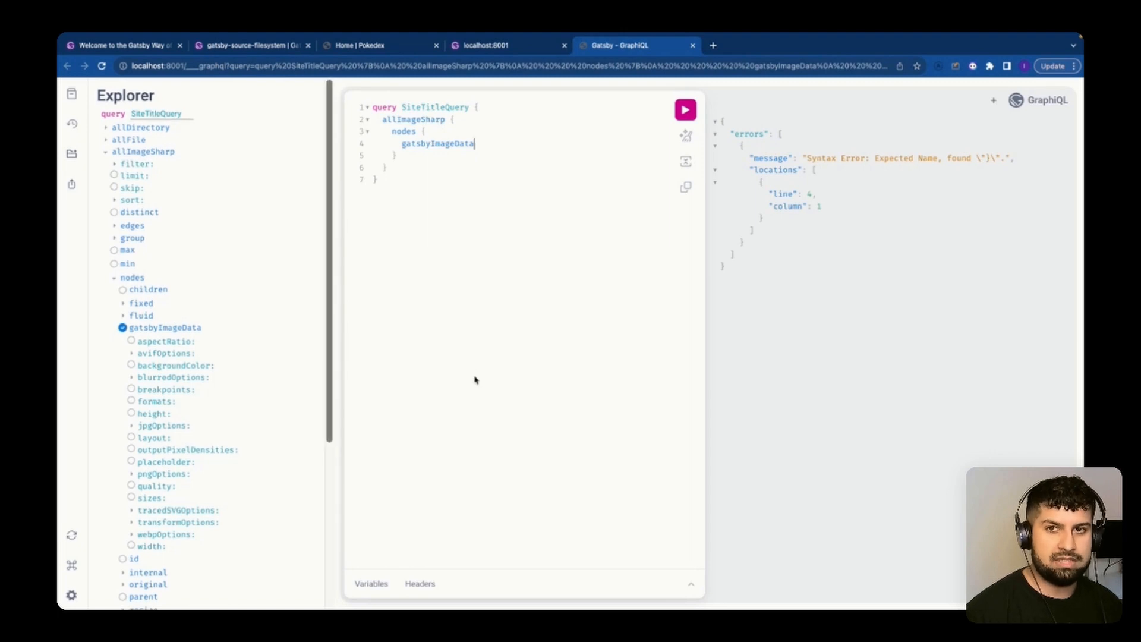
click(685, 109)
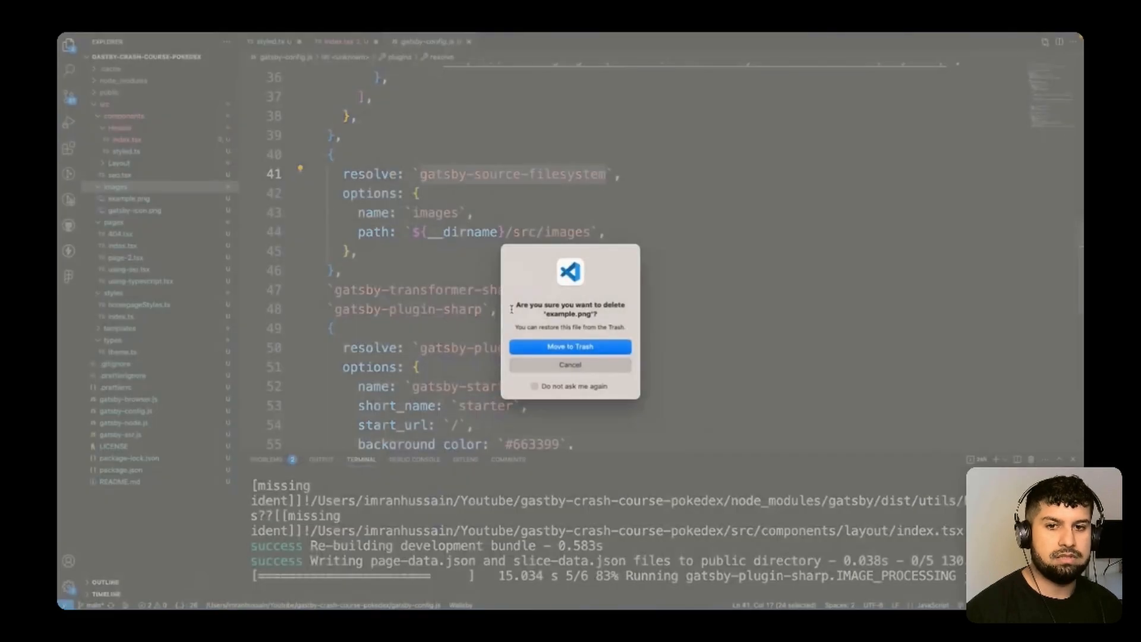
- Delete example.png, rerun the query to get gatsbyImageData for gatsby-icon, and rename it pokeball.png
click(570, 346)
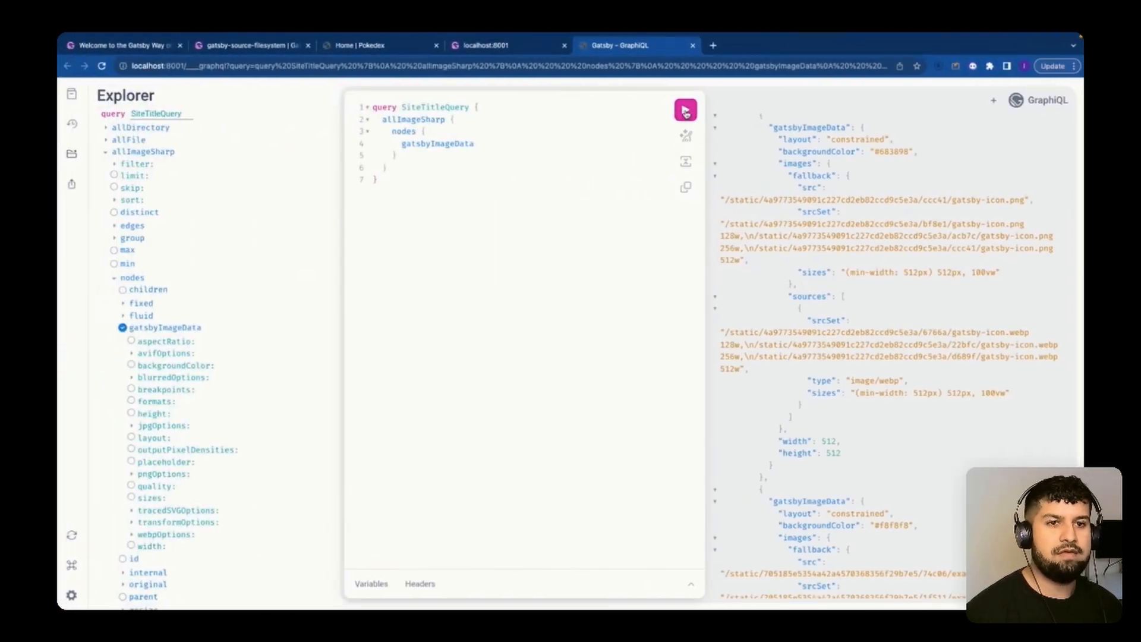
click(685, 109)
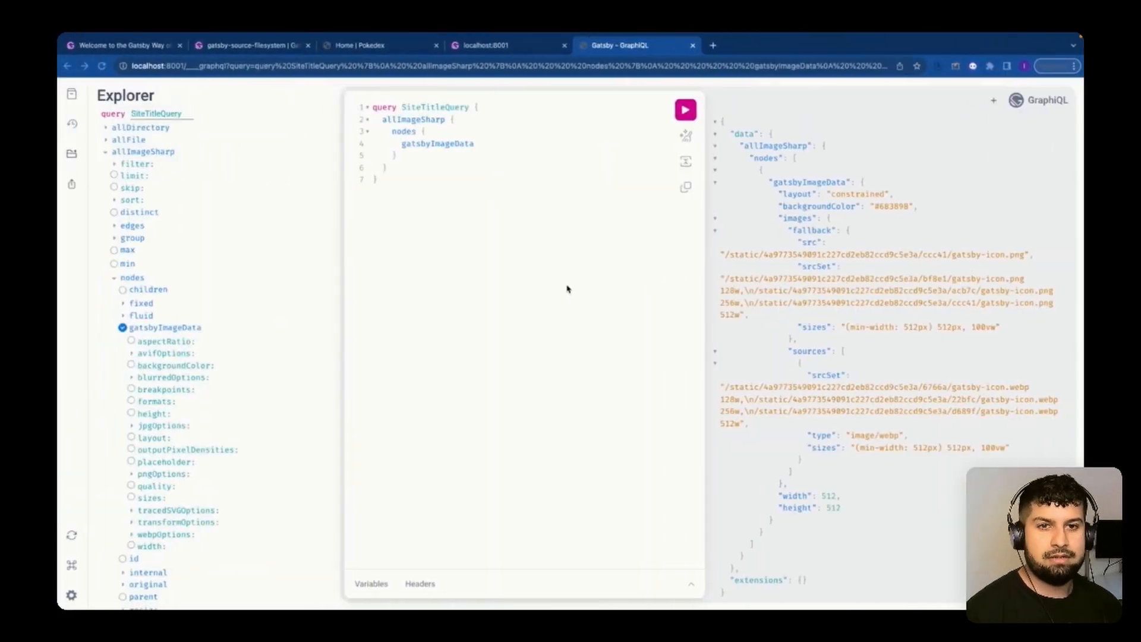
click(685, 109)
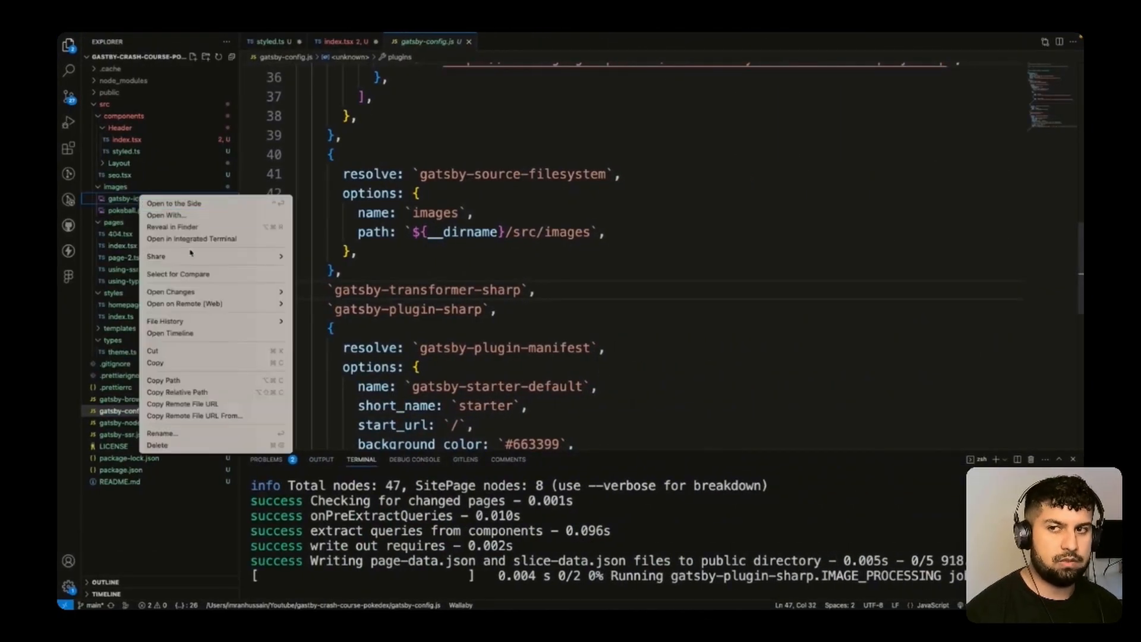
mouse_move(162, 434)
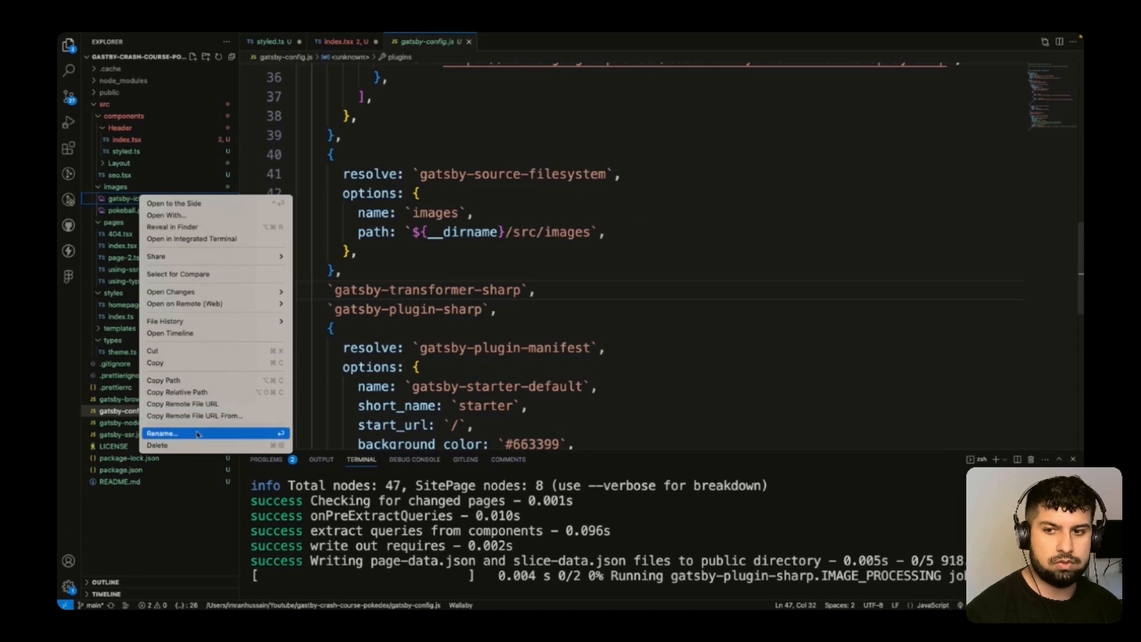
click(157, 445)
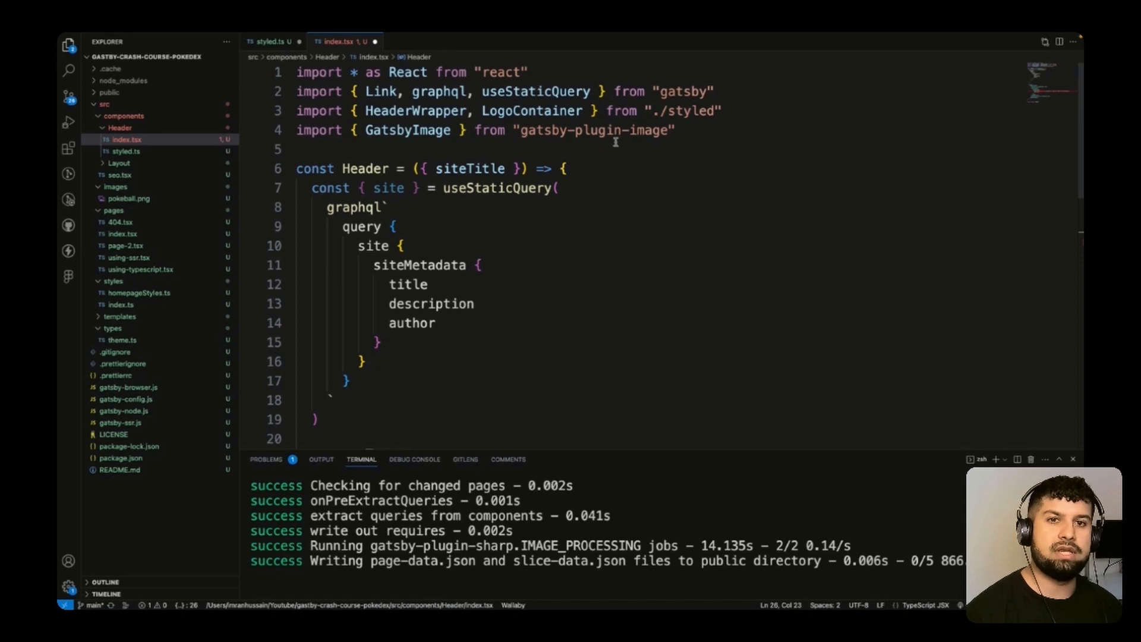
- Confirm in GraphiQL that gatsbyImageData now points at pokeball.png and pokeball.webp sources
click(125, 400)
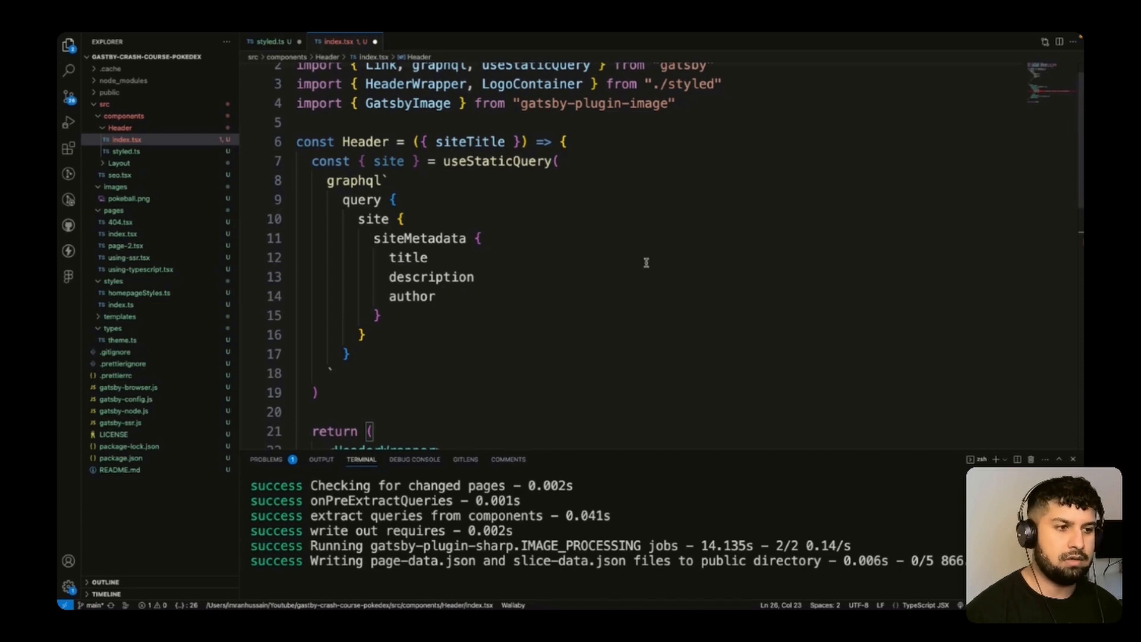
click(436, 296)
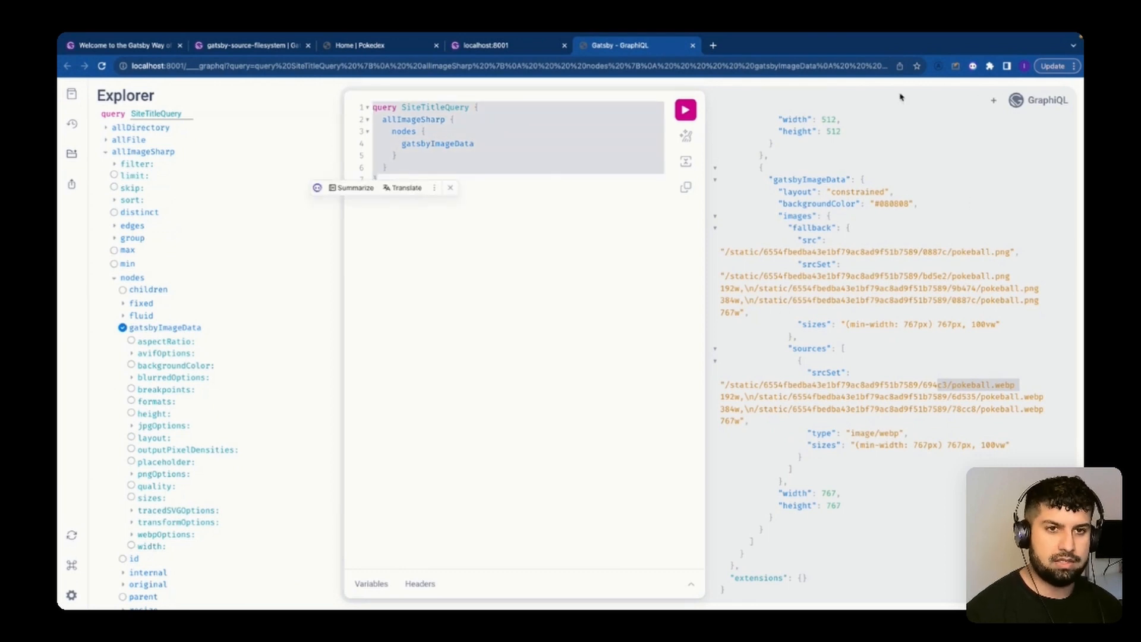
- Replace the query with a HeaderLogo allImageSharp edges query stored in headerLogo, fed to GatsbyImage and console.logged
click(449, 187)
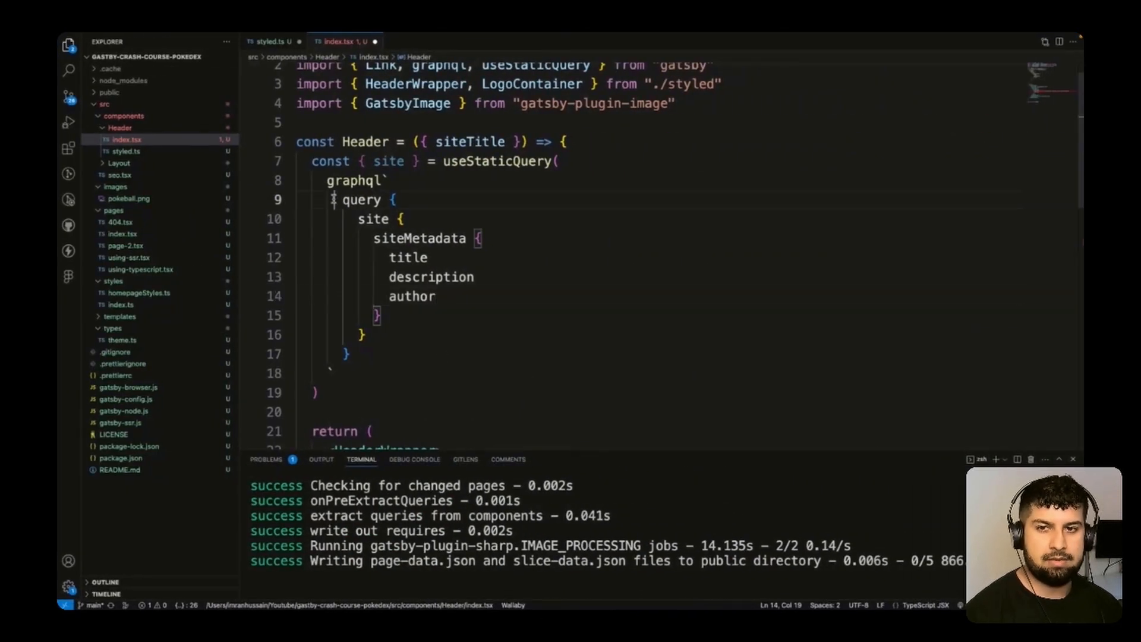
drag(373, 237, 348, 354)
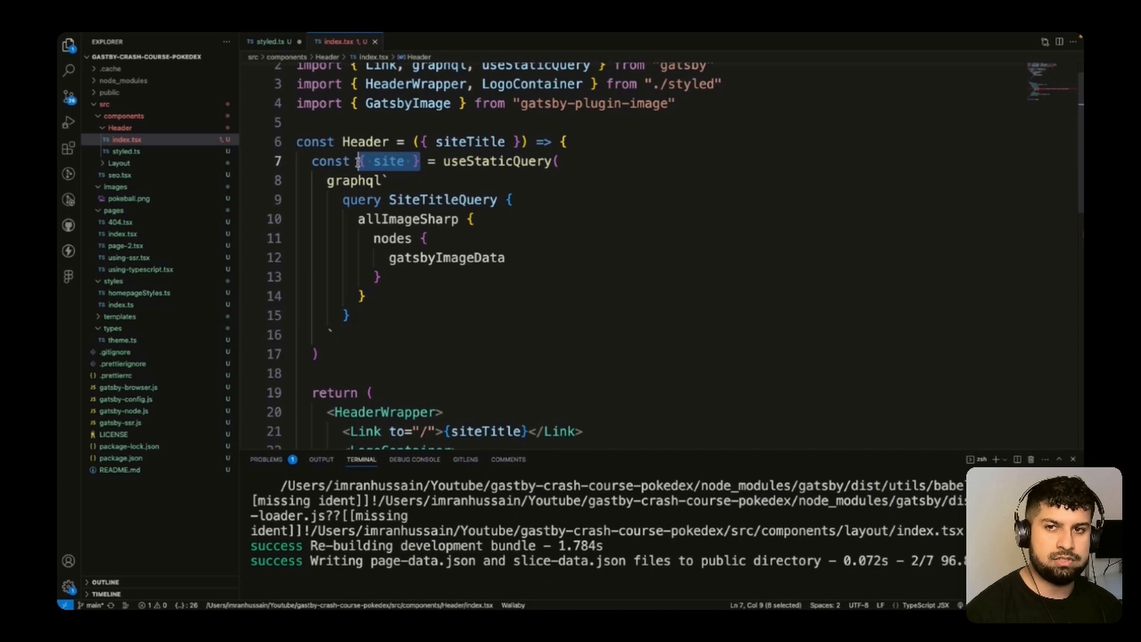
text(header)
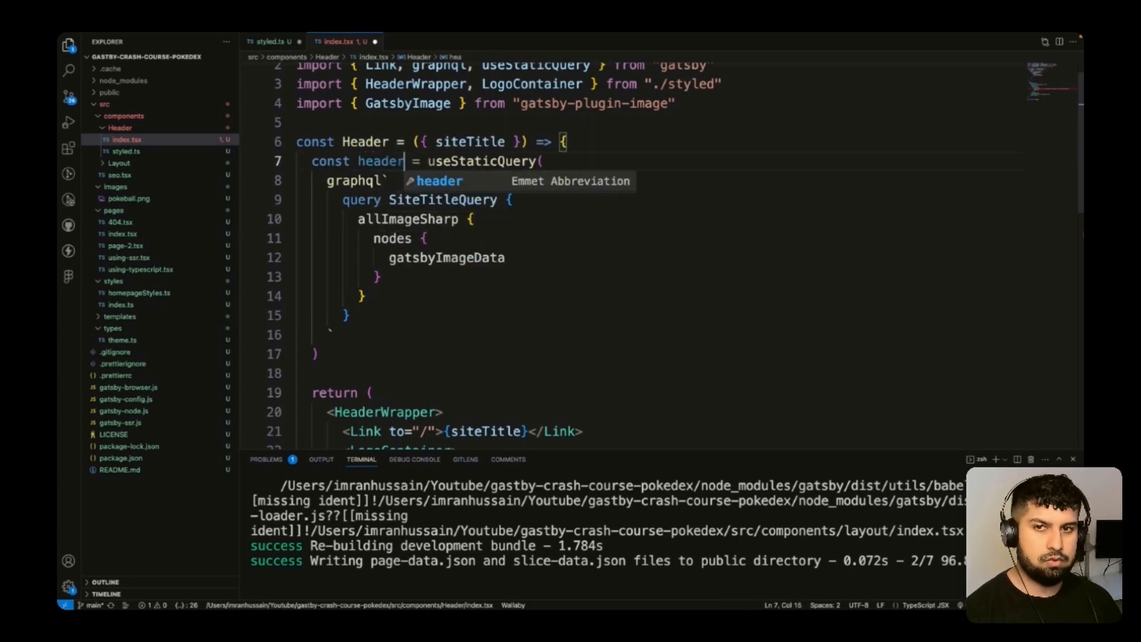
text(Logo)
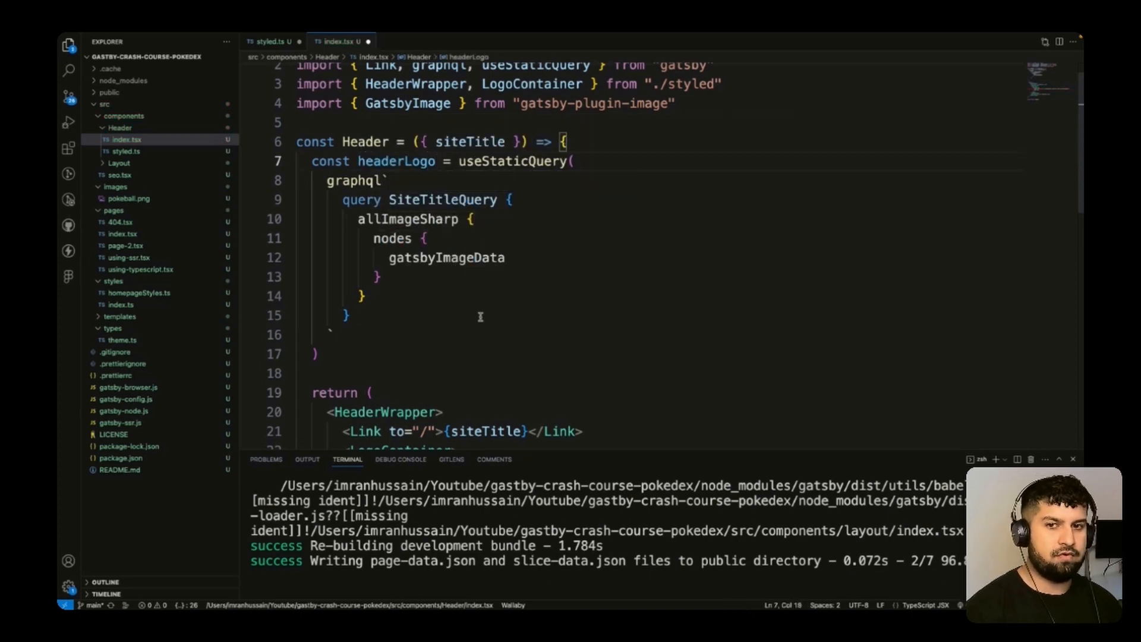
double_click(446, 258)
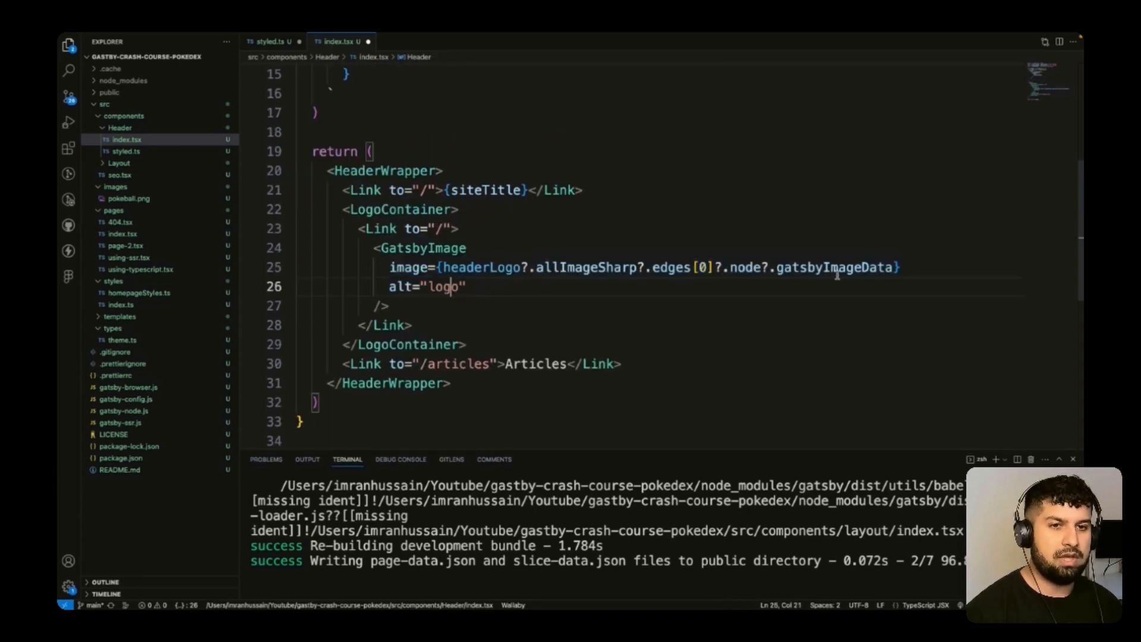
text(calhost:8001)
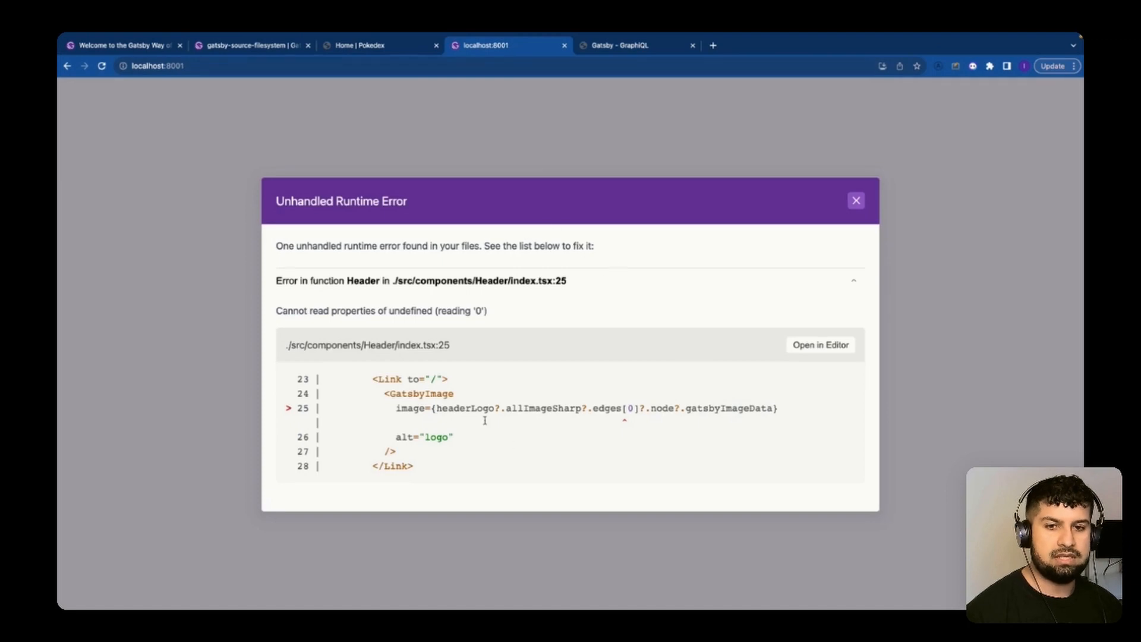
mouse_move(563, 303)
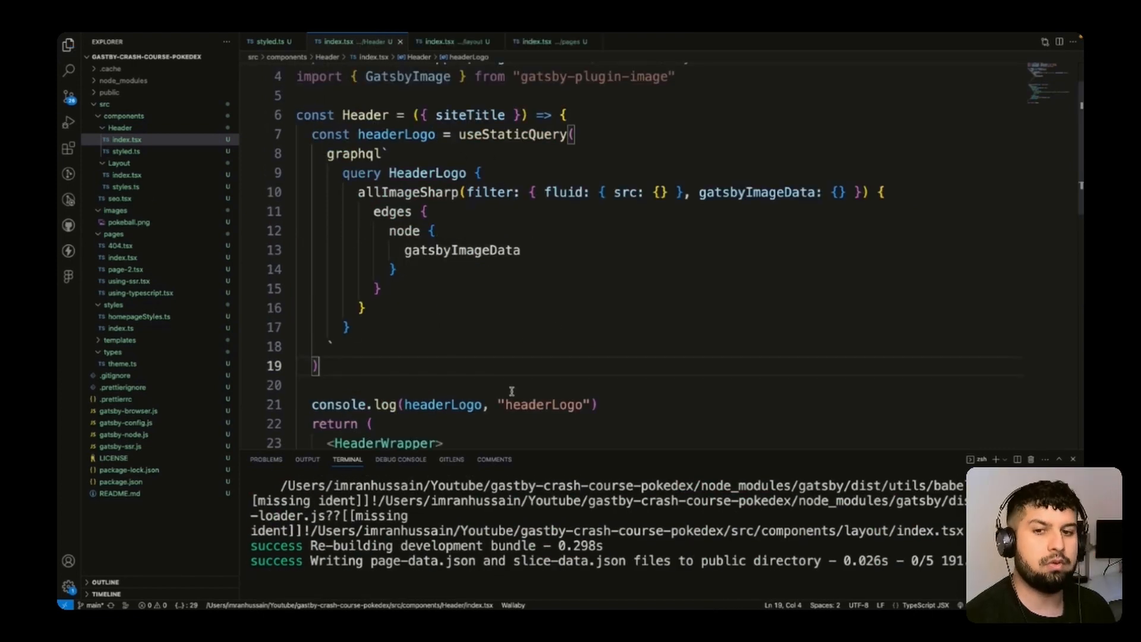
mouse_move(638, 401)
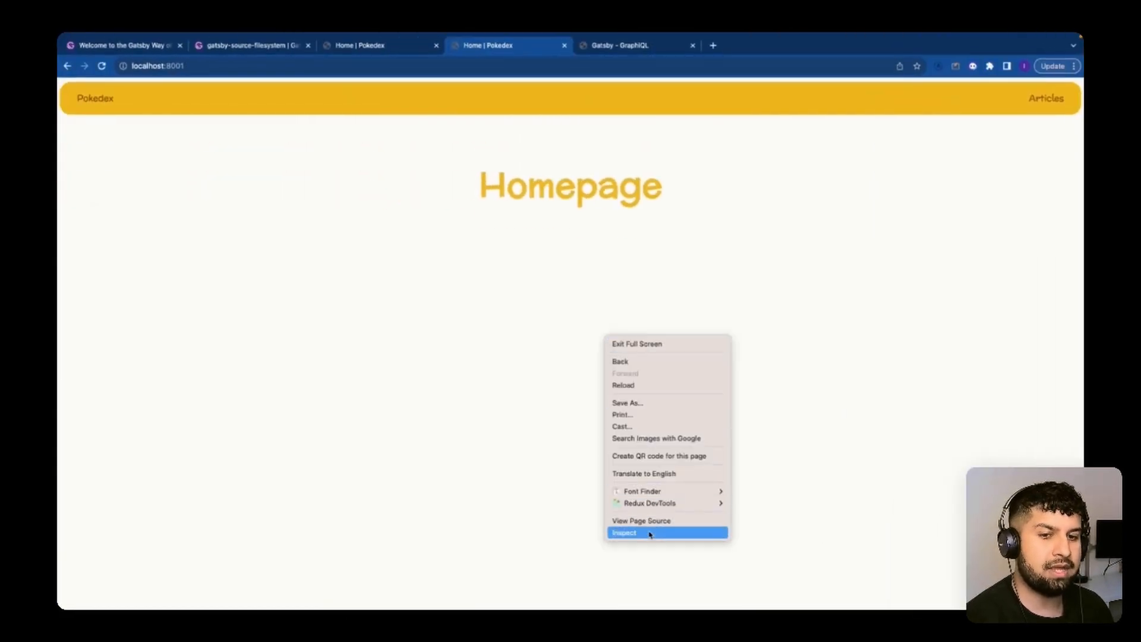
- Inspect the logged headerLogo in the DevTools Console, expanding allImageSharp > edges > 0 > node > gatsbyImageData
click(625, 533)
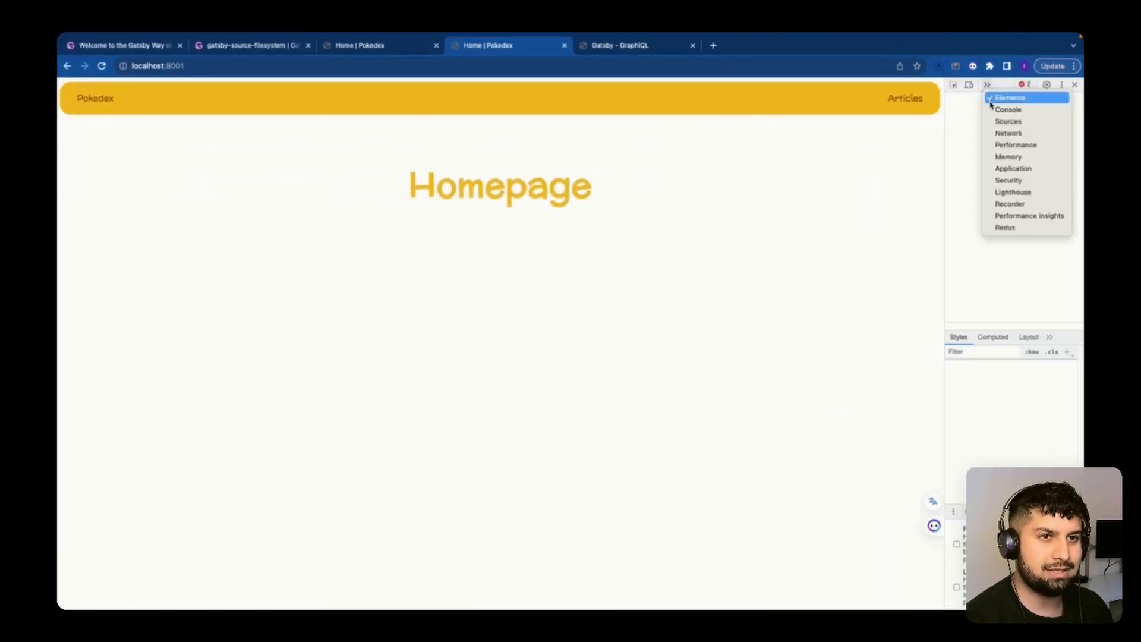
click(1007, 110)
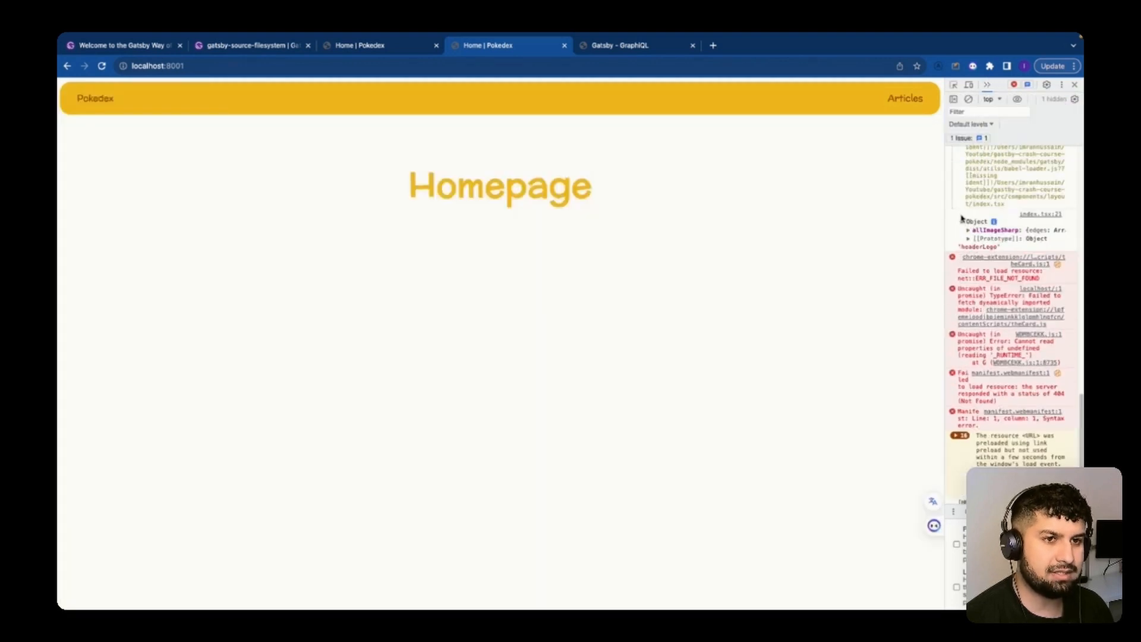
click(968, 229)
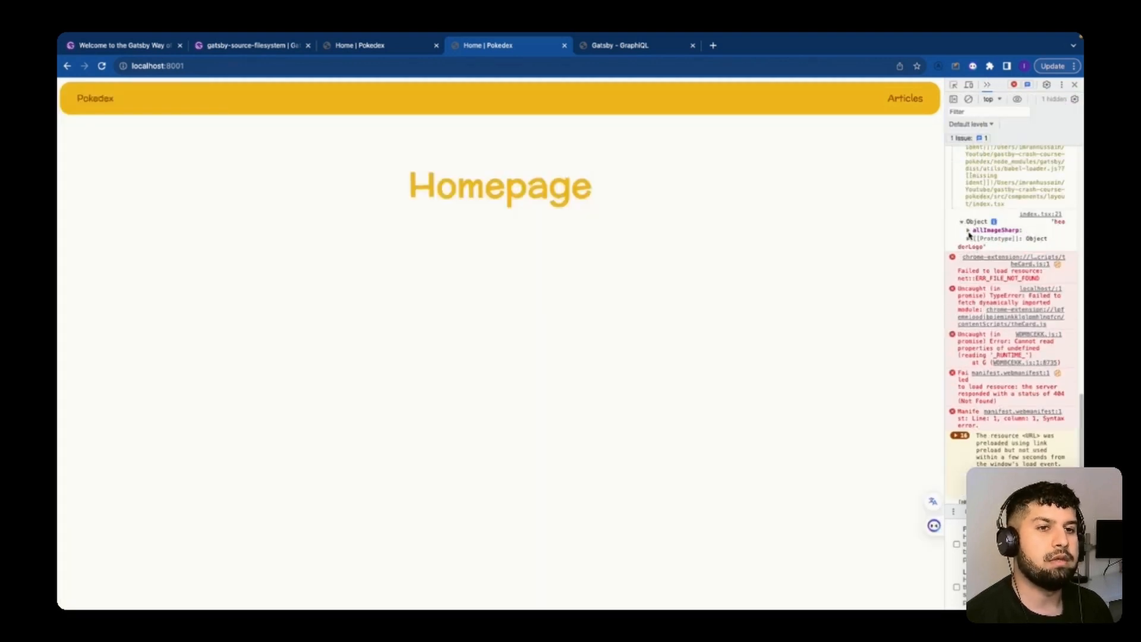
click(969, 230)
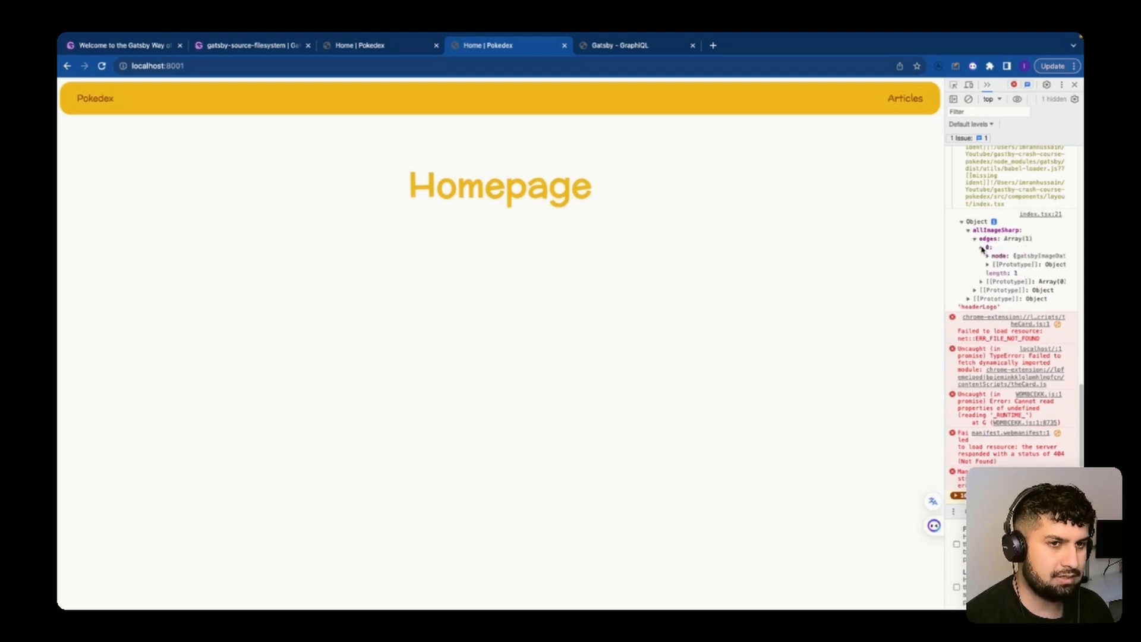
click(987, 256)
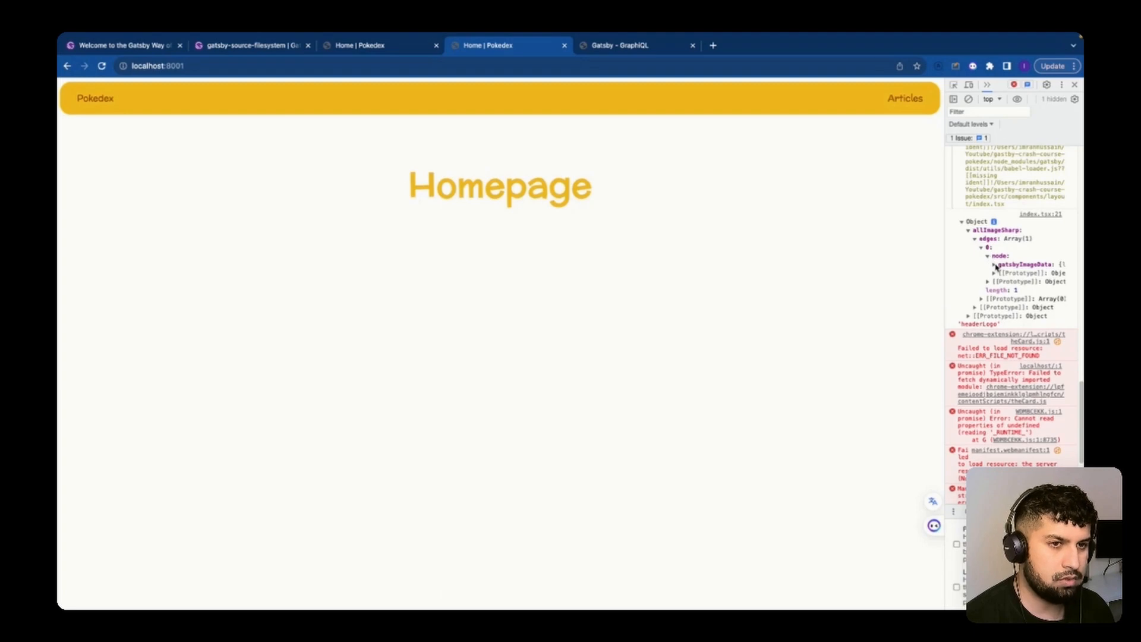
click(988, 264)
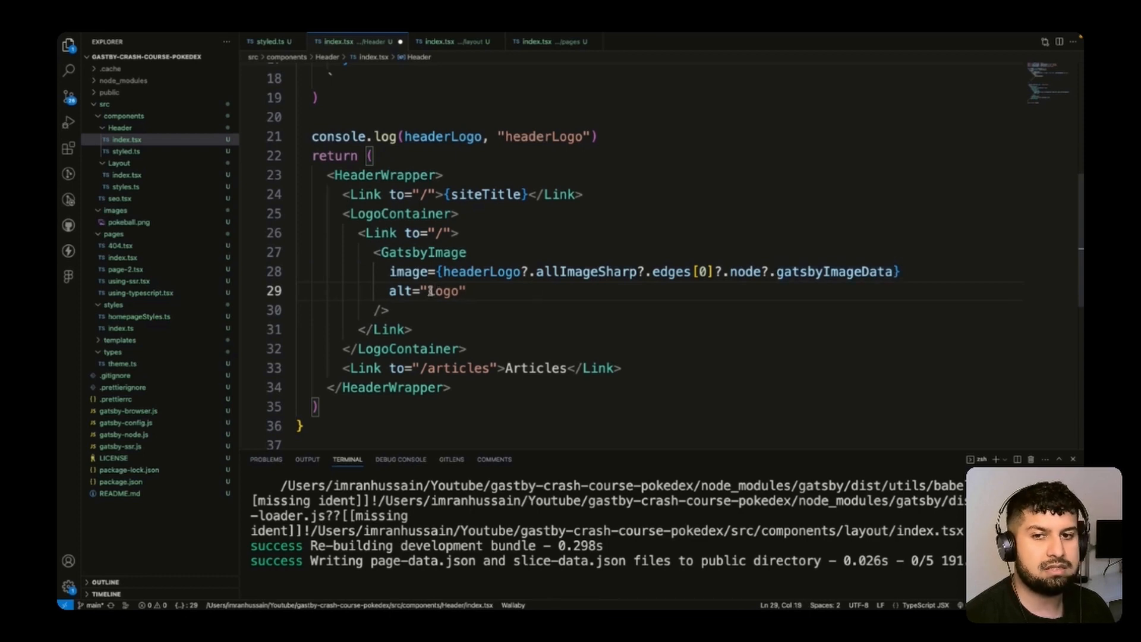
text(pokemon)
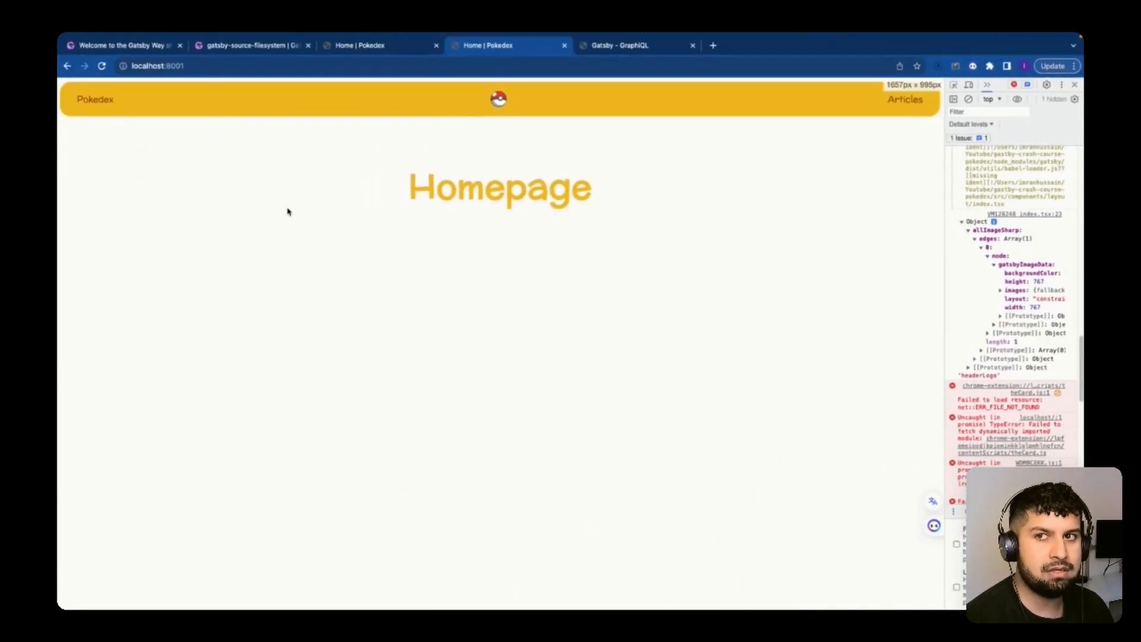
- Close DevTools and follow the header's Articles link, landing on Gatsby's development 404 page
click(155, 65)
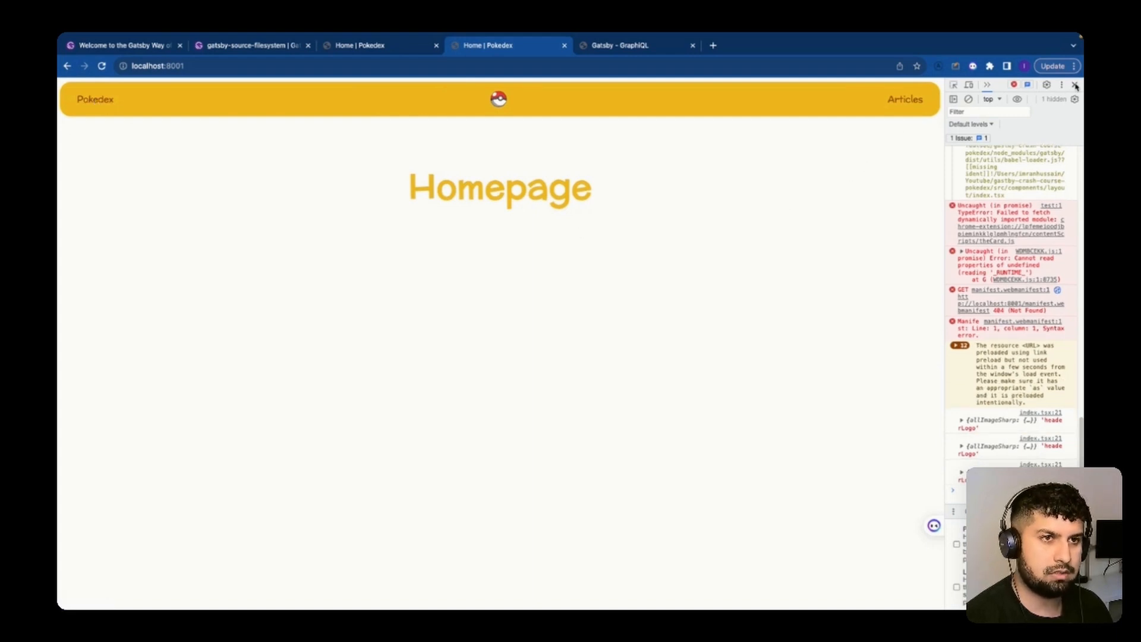
click(1076, 86)
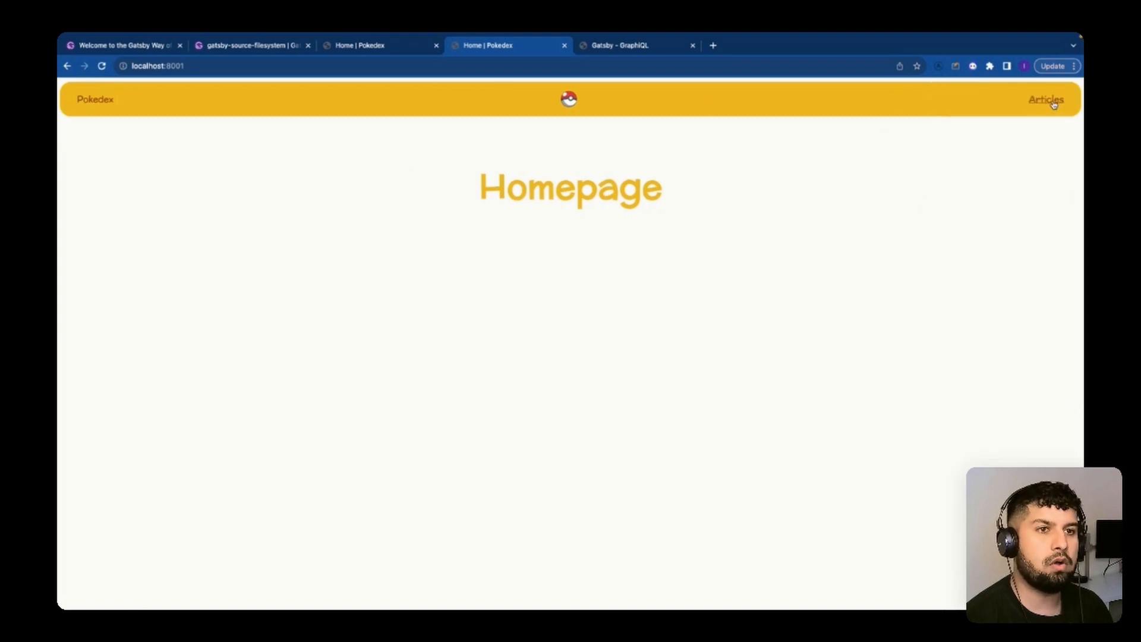
mouse_move(1046, 98)
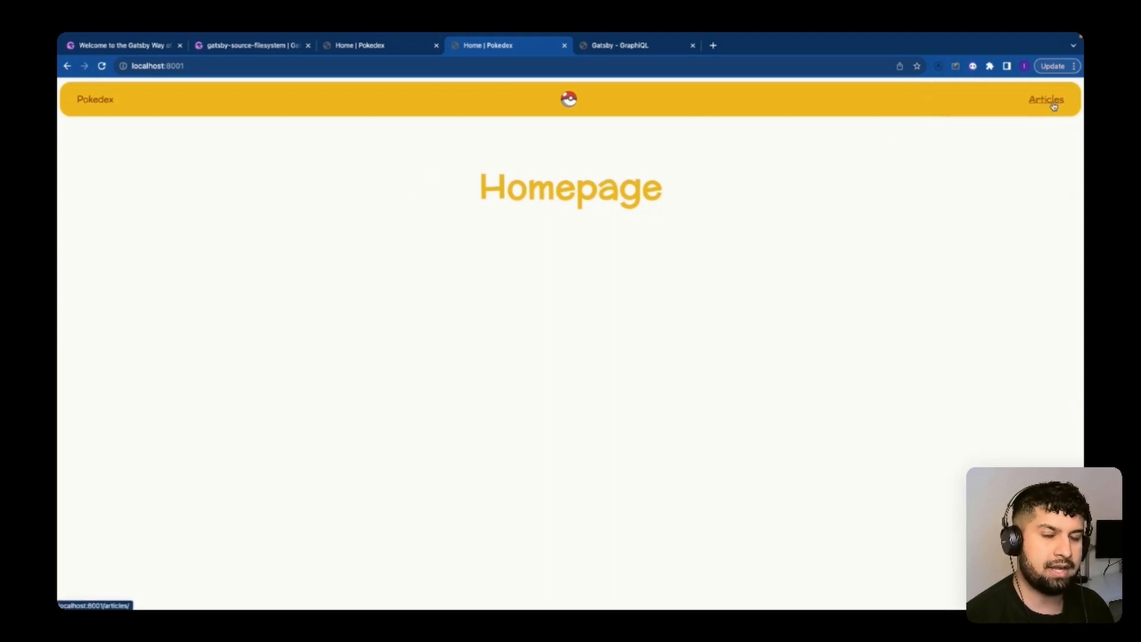
click(1046, 99)
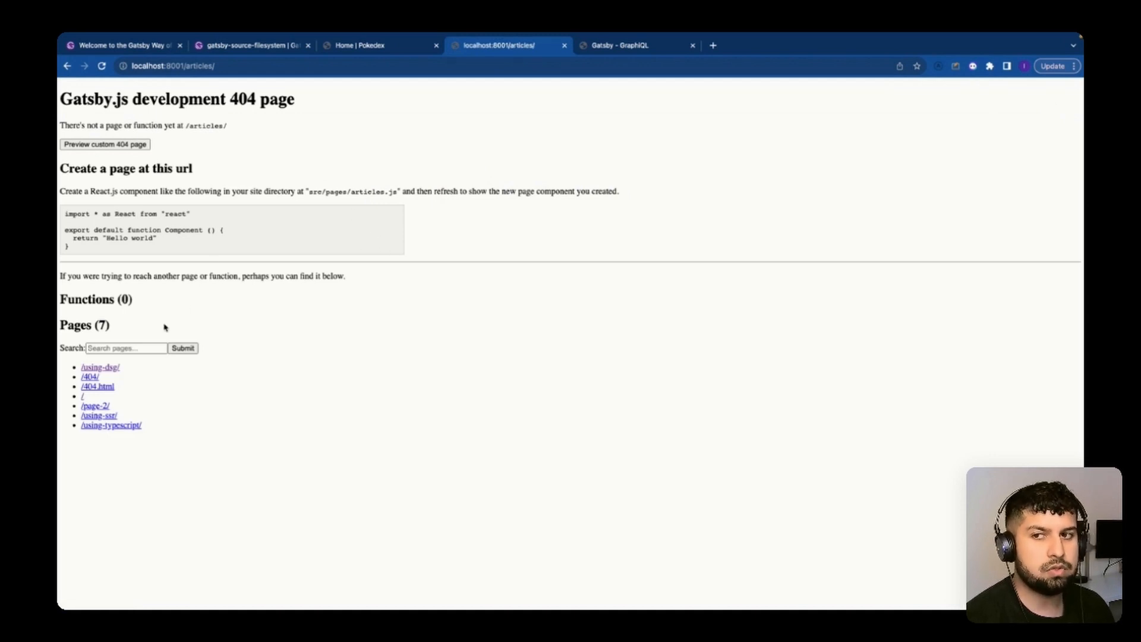
mouse_move(243, 333)
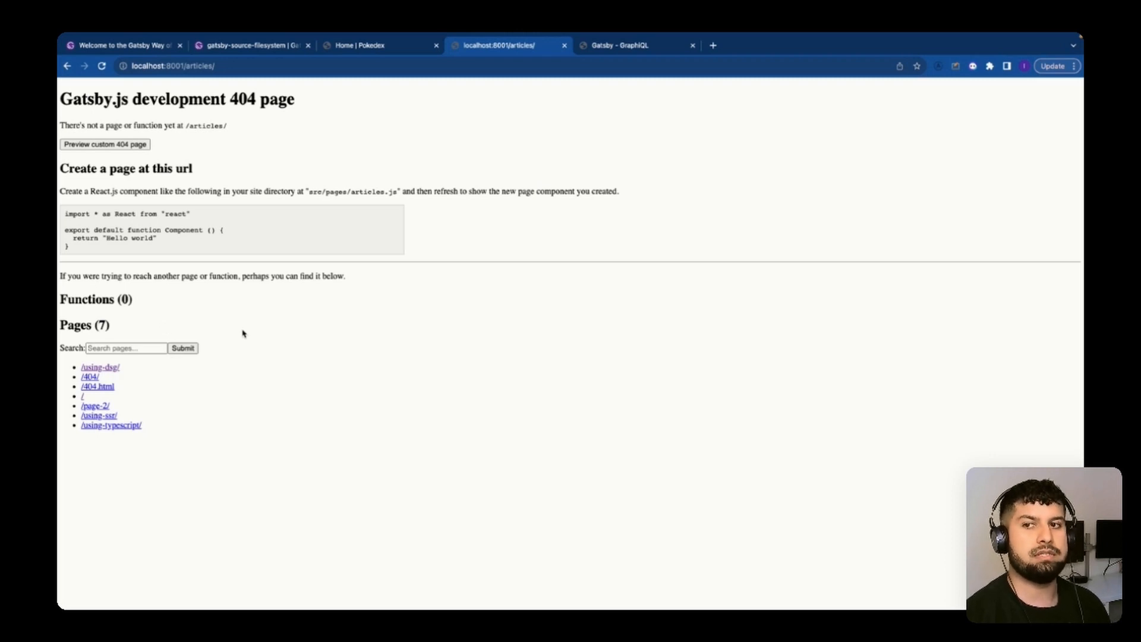
mouse_move(319, 341)
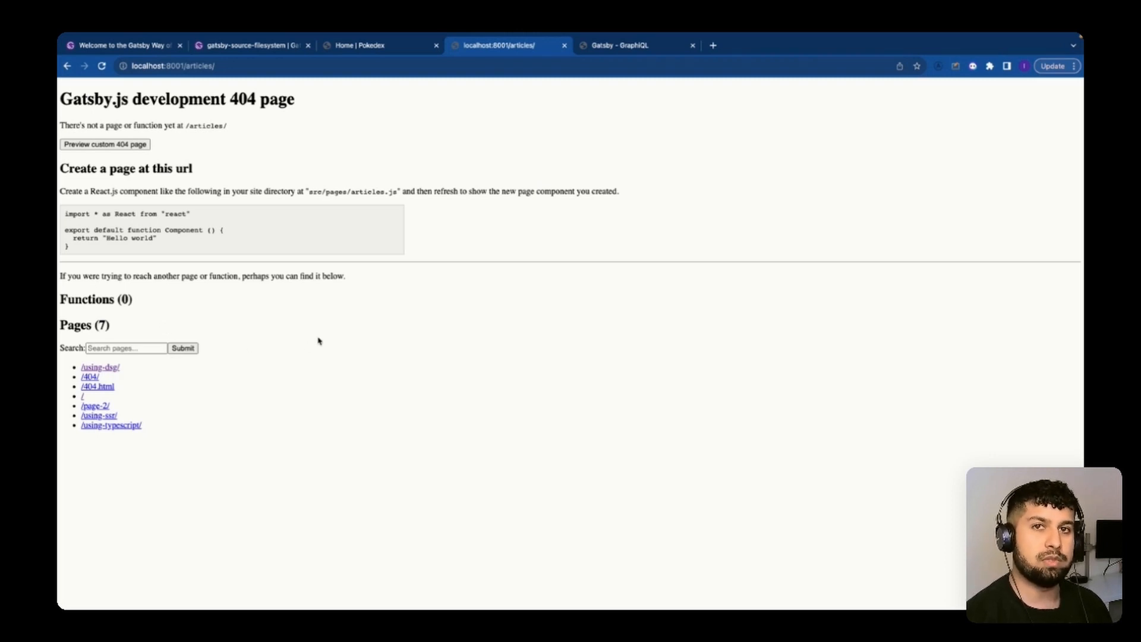